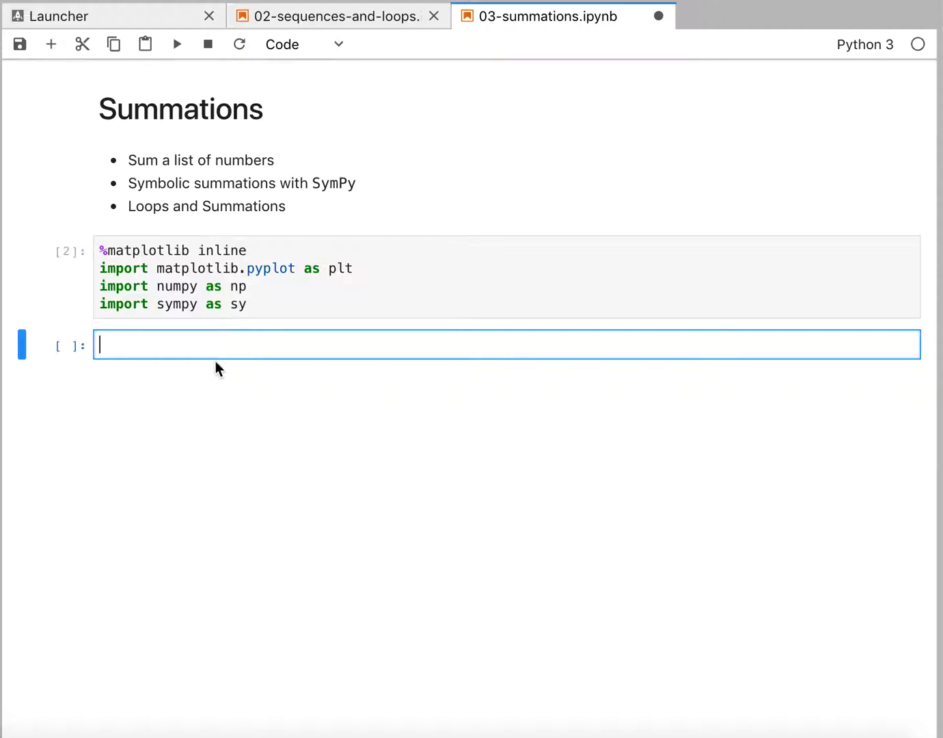
pyautogui.moveTo(217, 344)
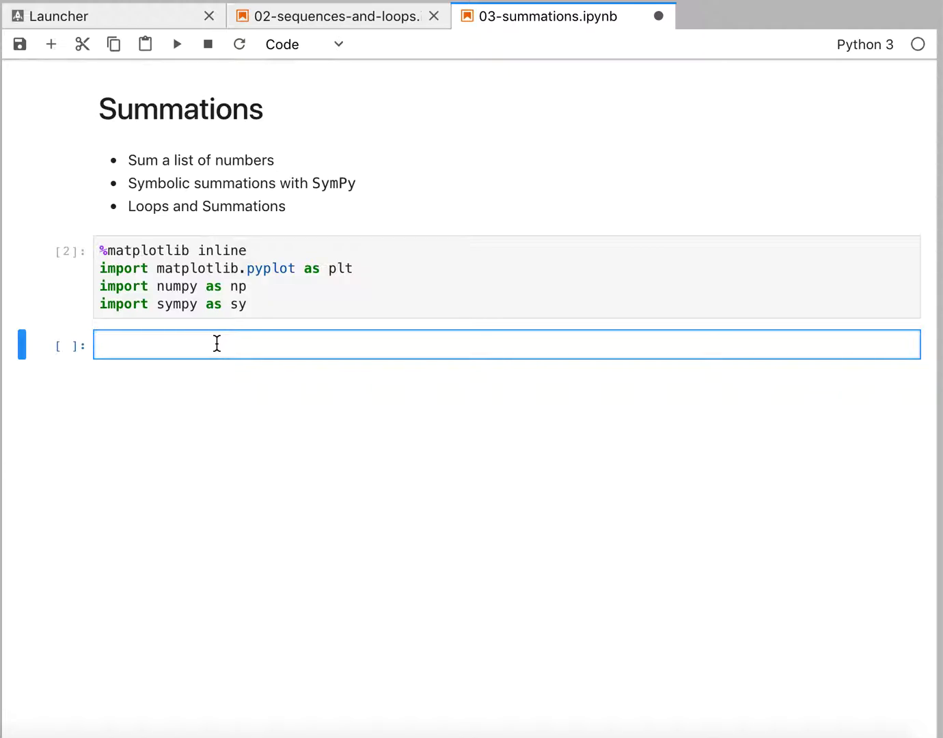
# Step: Define a = [1, 3, 5, 7] and compute np.sum(a), which returns 16
pyautogui.write('a')
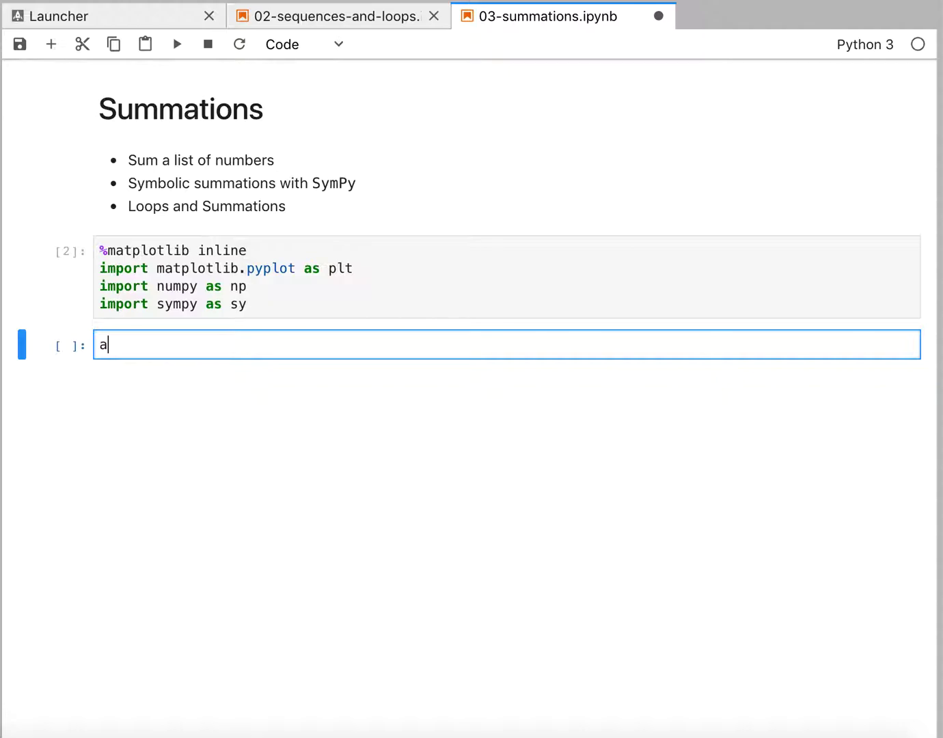
pyautogui.write('= []')
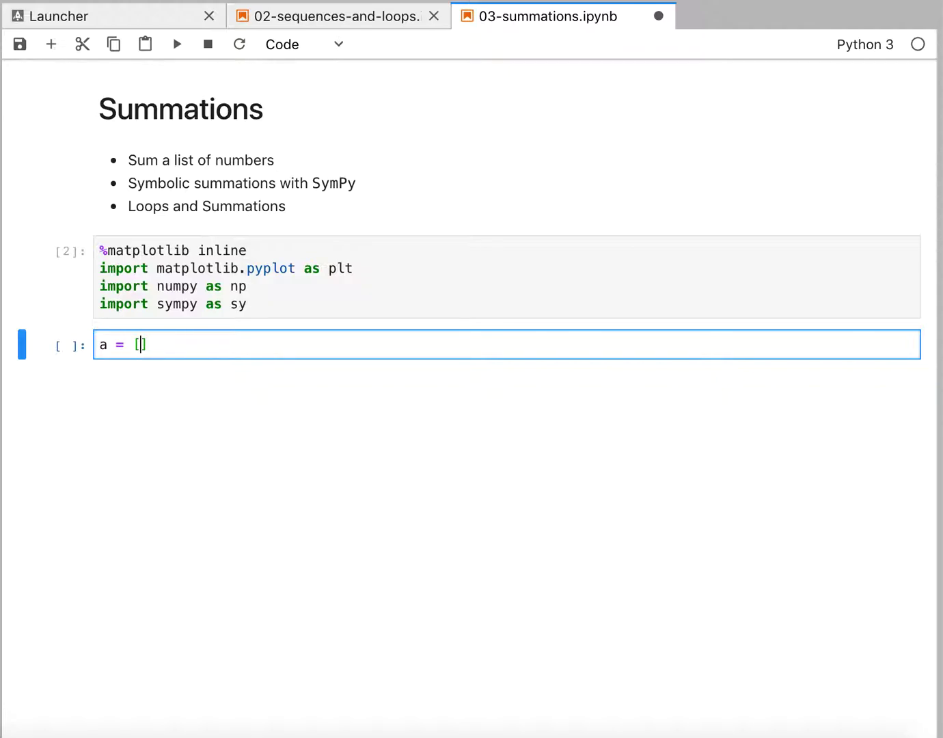
pyautogui.write('1, 3, 4')
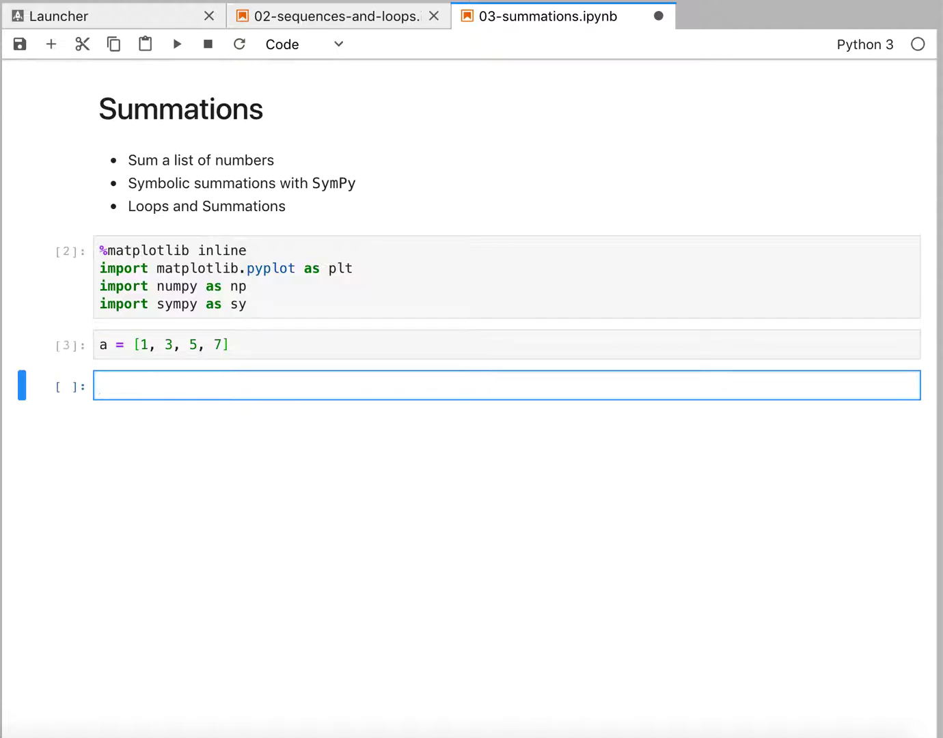
pyautogui.write('np.sum(a')
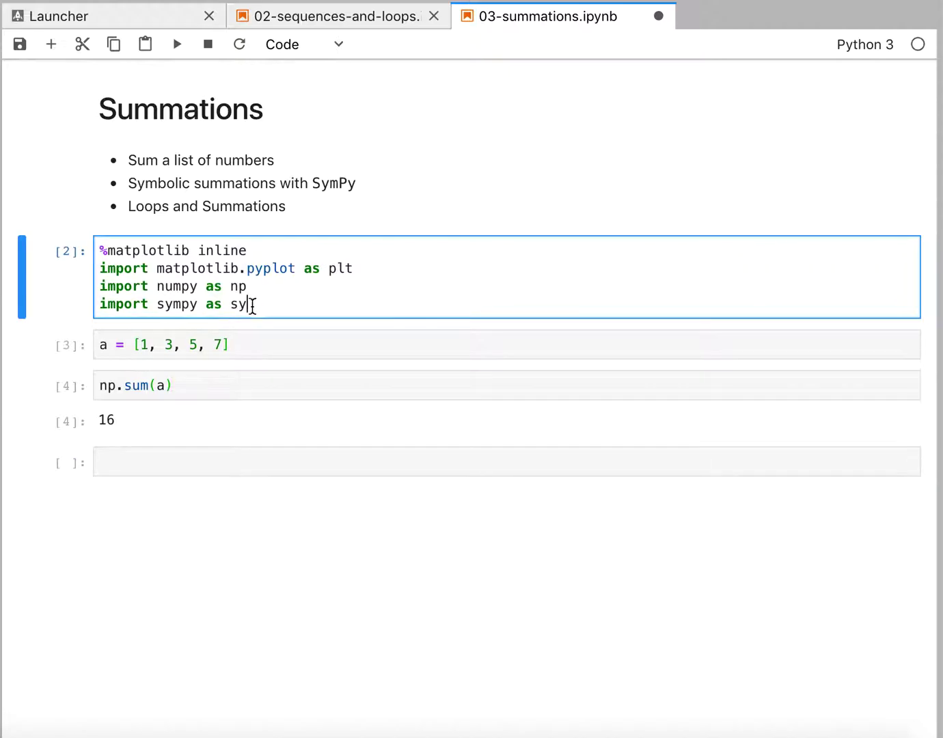
pyautogui.doubleClick(173, 304)
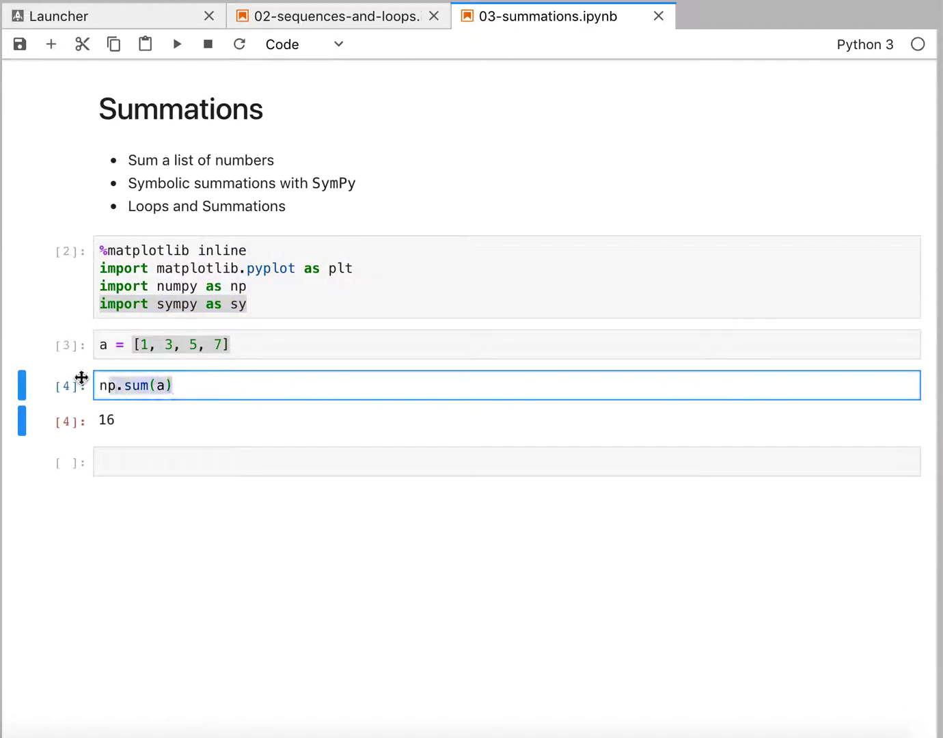
pyautogui.tripleClick(135, 385)
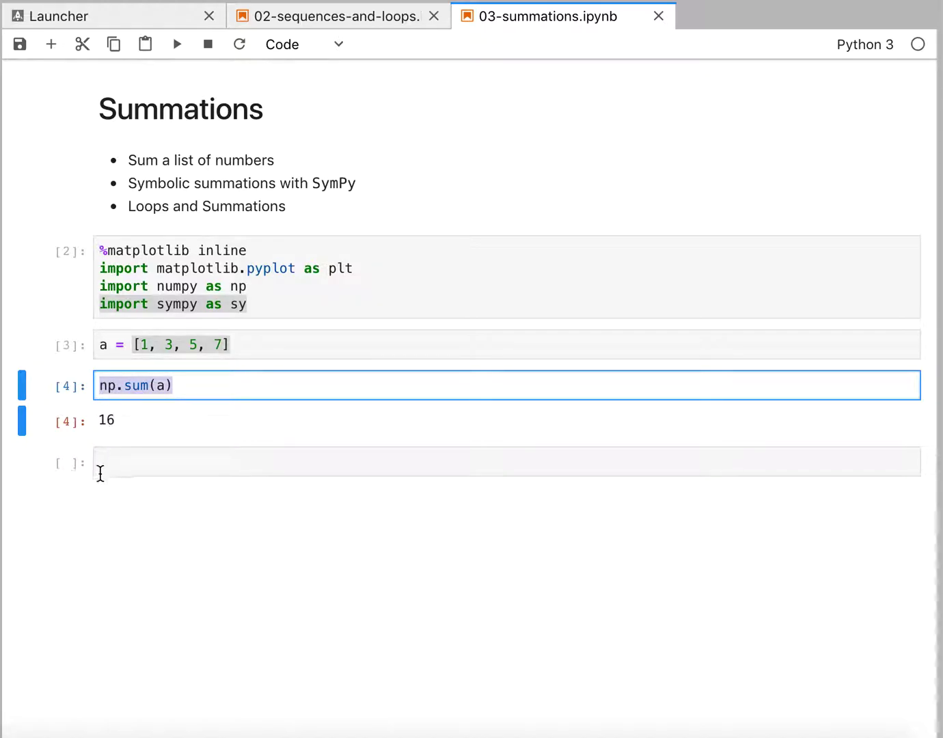
pyautogui.click(240, 305)
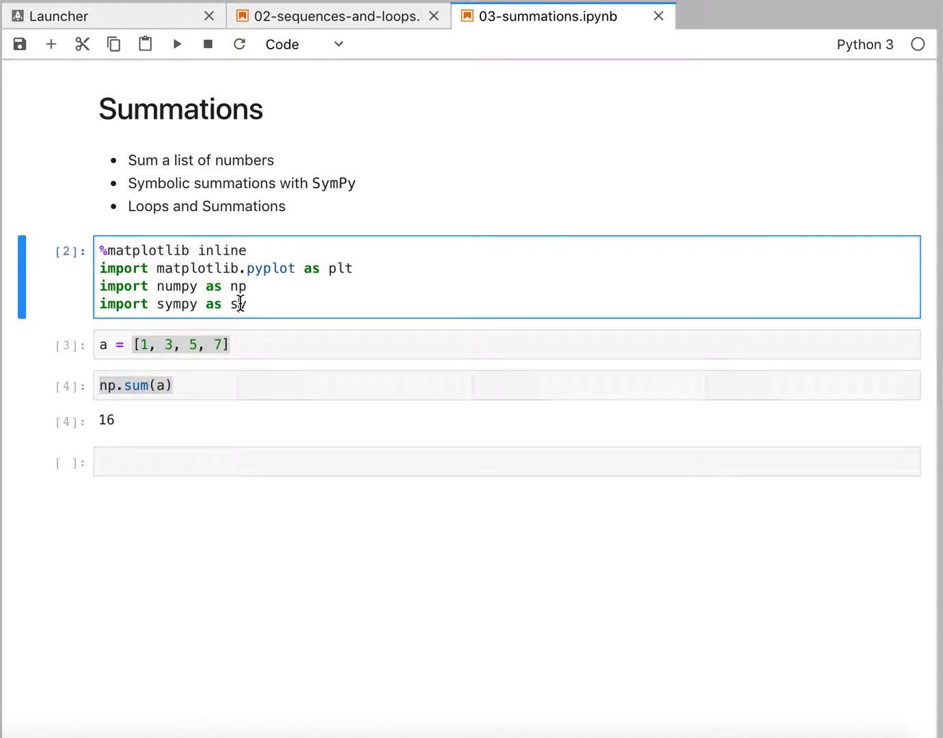
pyautogui.click(506, 462)
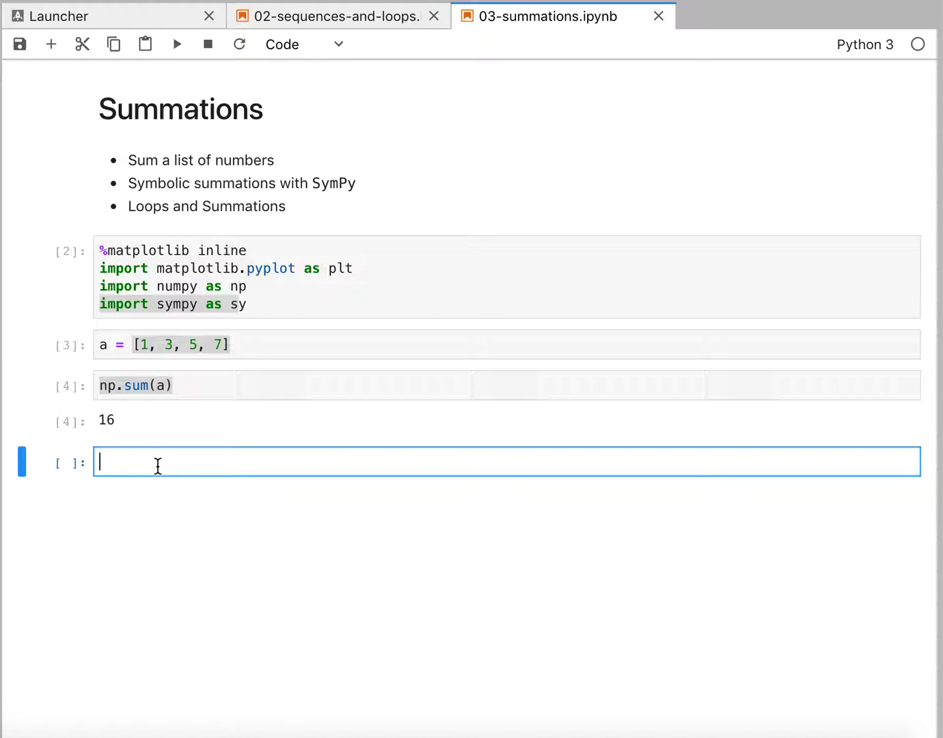
pyautogui.moveTo(250, 342)
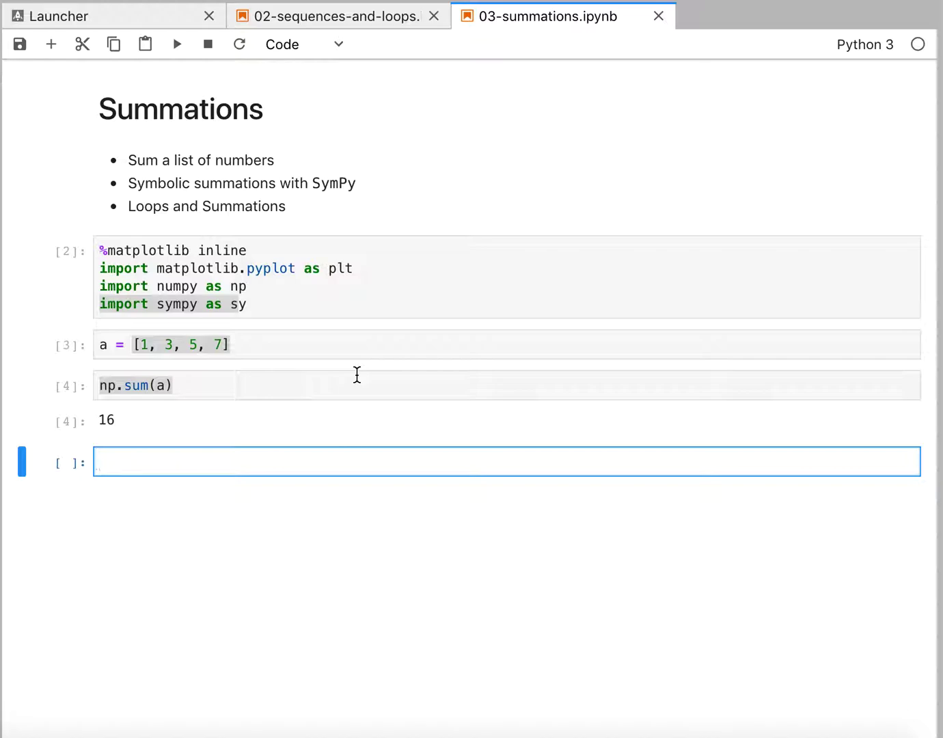
# Step: Define i = sy.Symbol('i') and run the cell
pyautogui.write('i =')
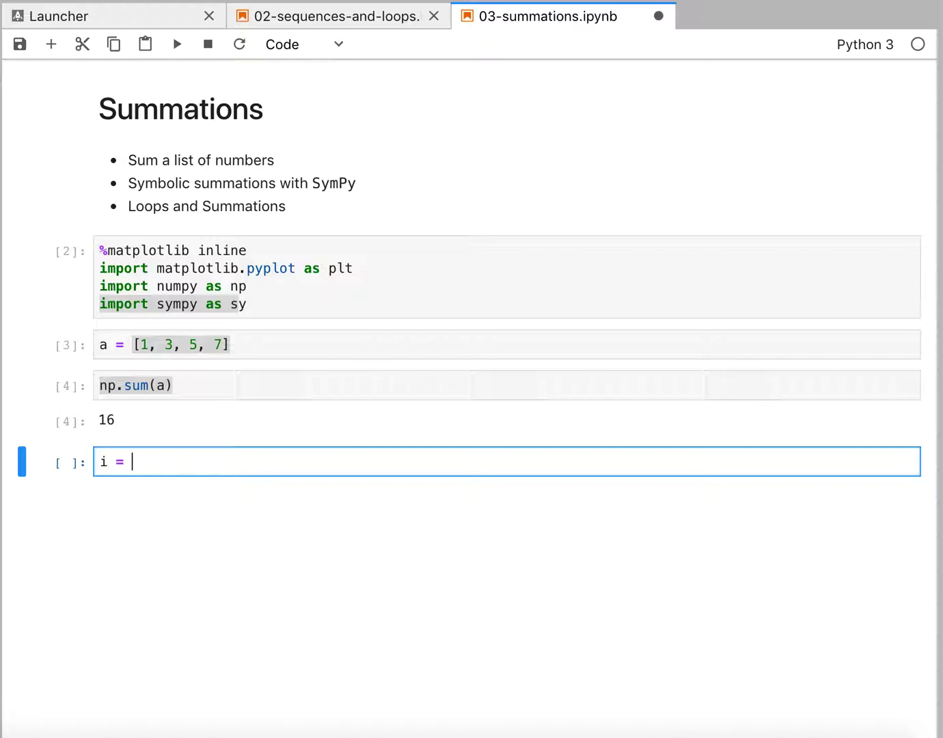
pyautogui.write('sy.Symbo')
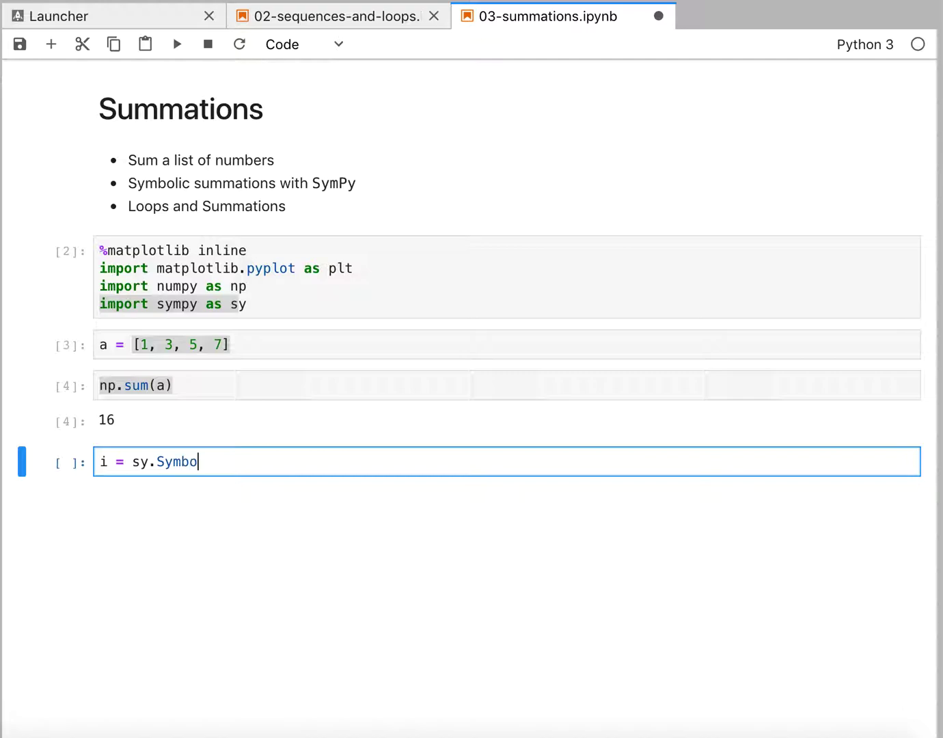
pyautogui.write("l('i')")
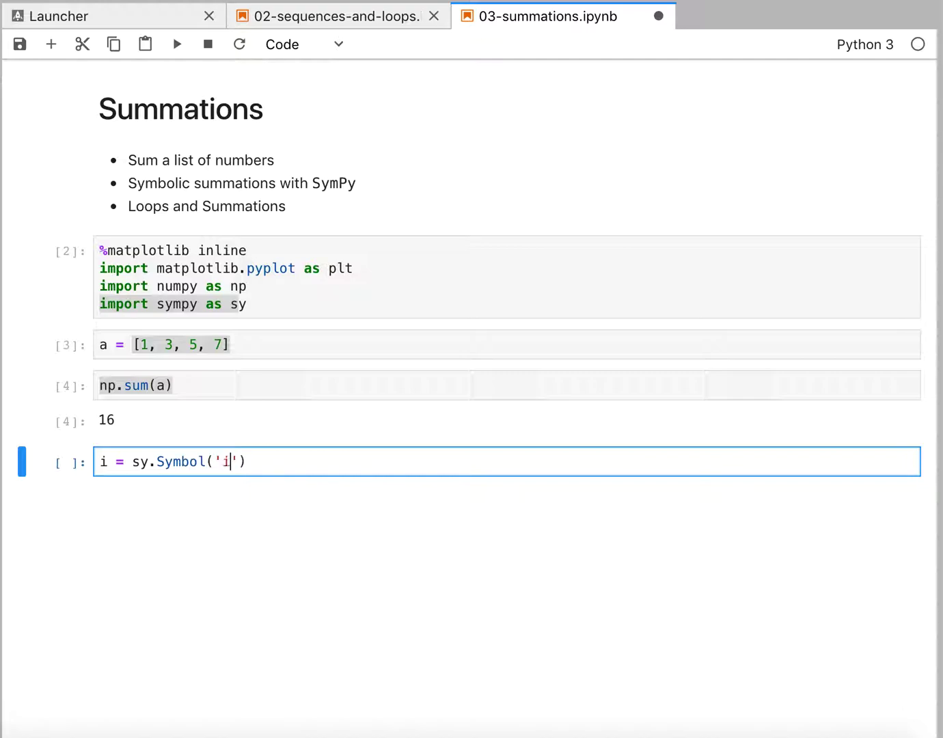
pyautogui.press('shift+enter')
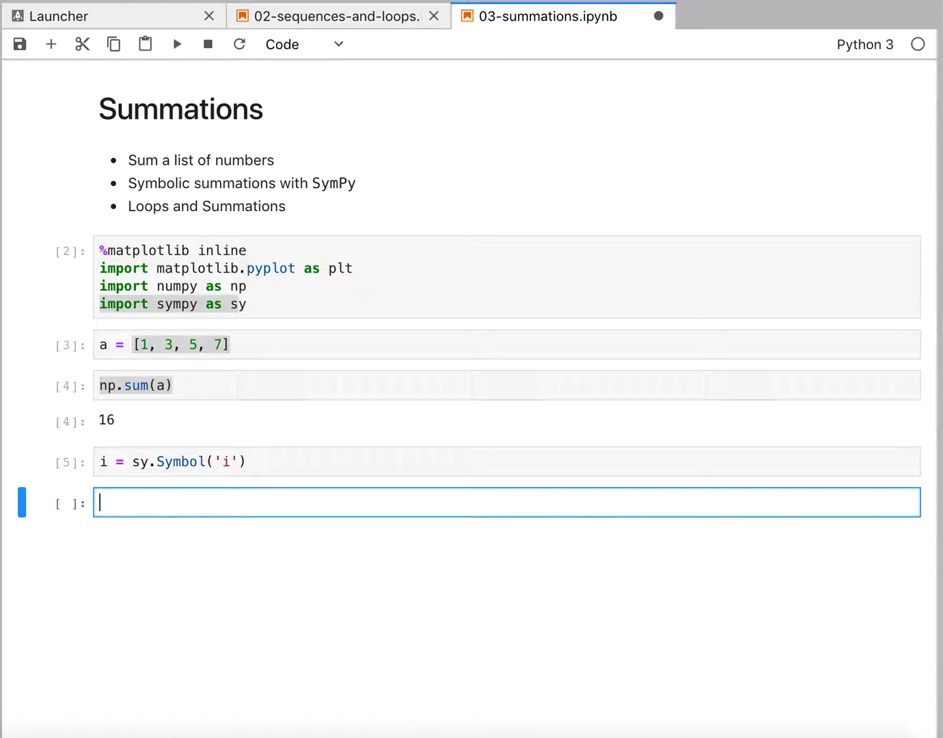
# Step: Run sy.summation(2*i+1, (i, 0, 3)), returning 16
pyautogui.write('sy.summation')
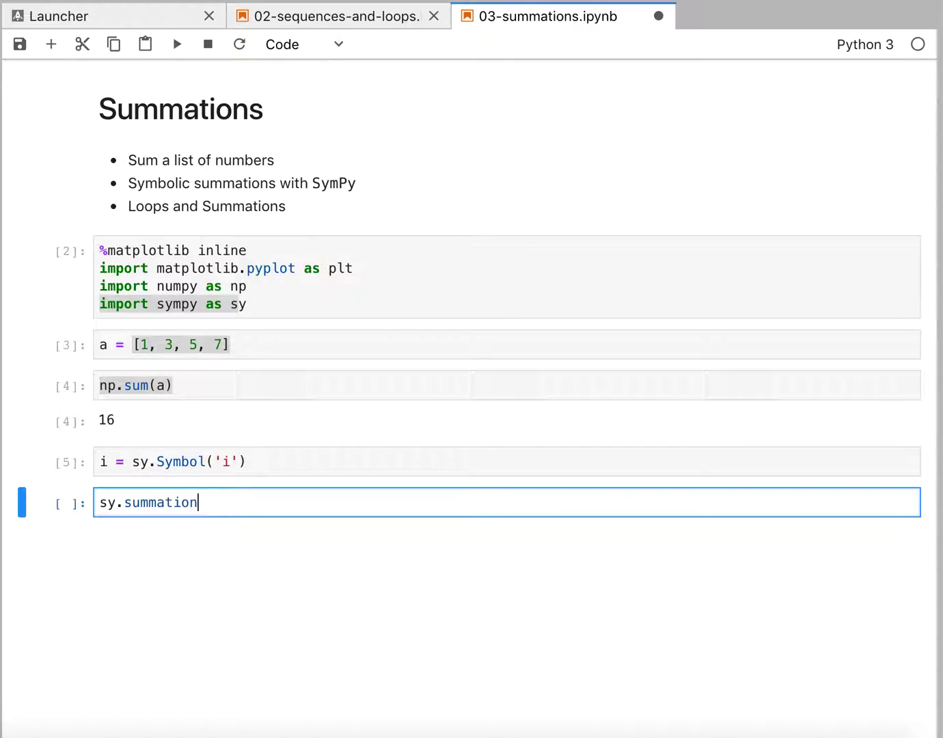
pyautogui.write('()')
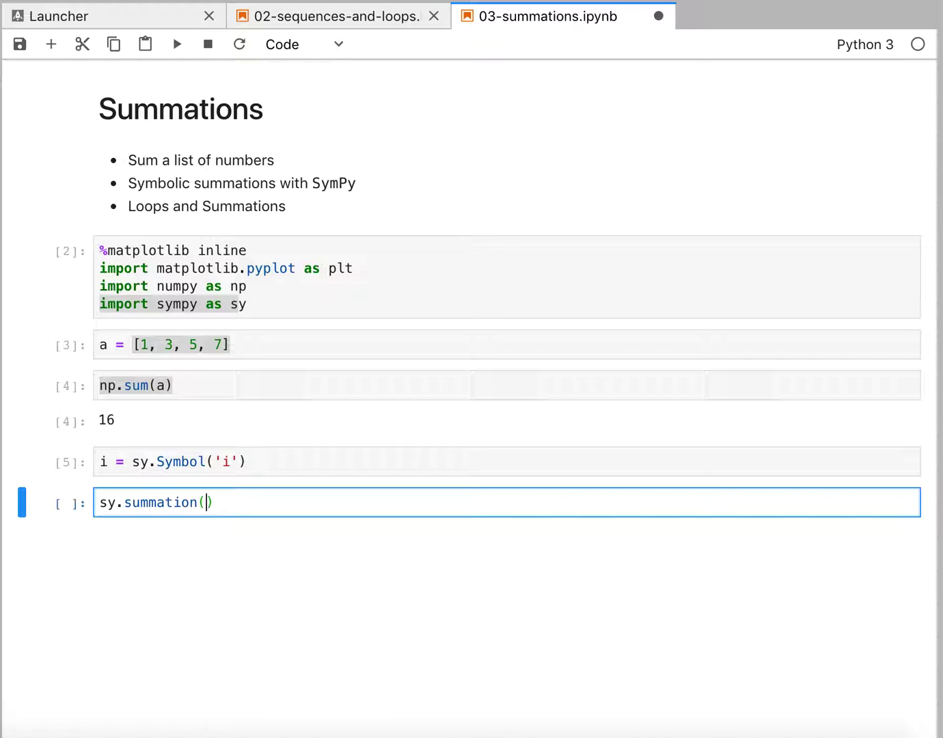
pyautogui.moveTo(353, 280)
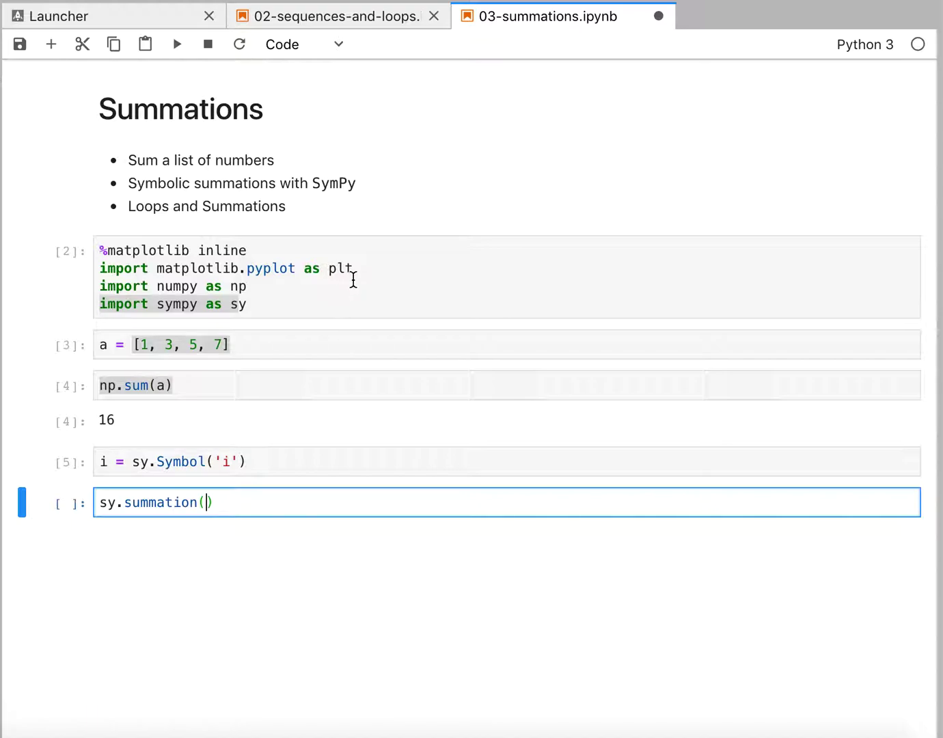
pyautogui.moveTo(144, 344)
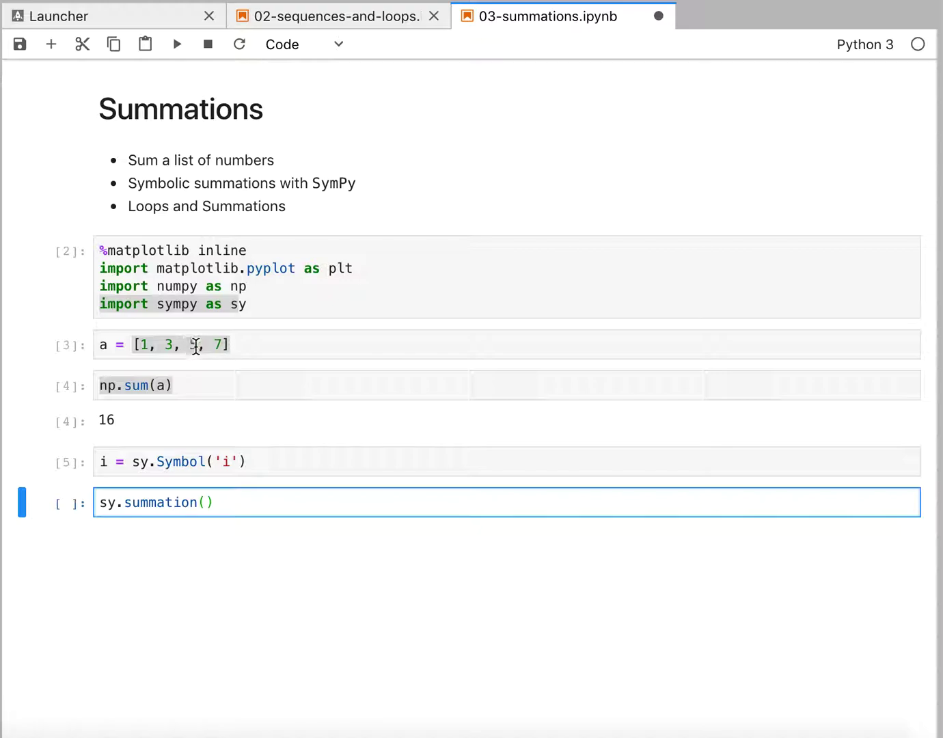
pyautogui.write('5')
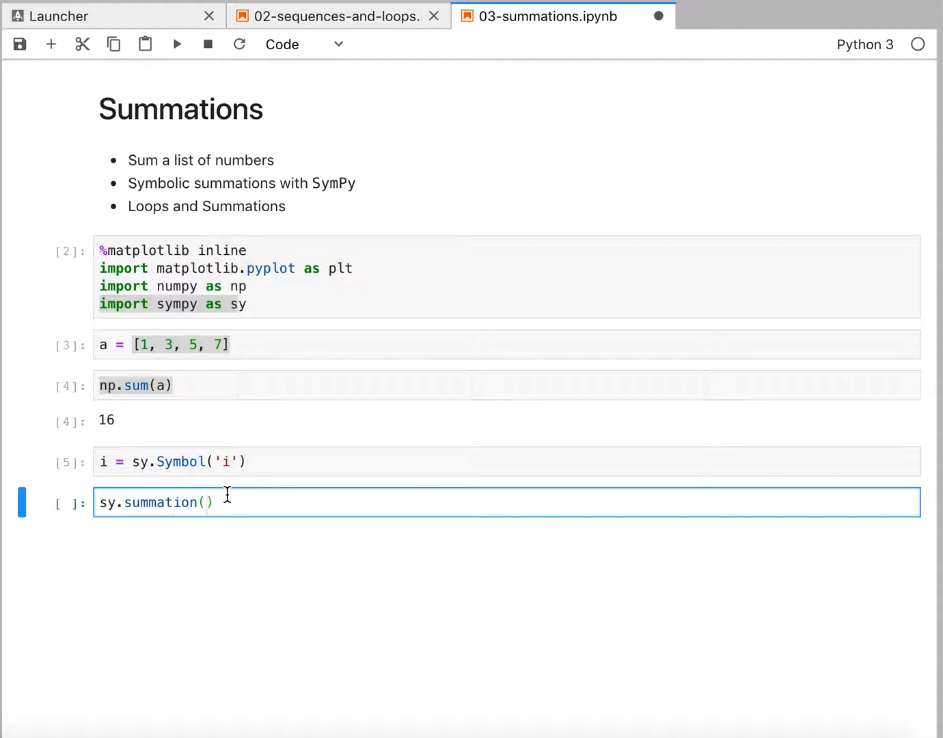
pyautogui.click(203, 503)
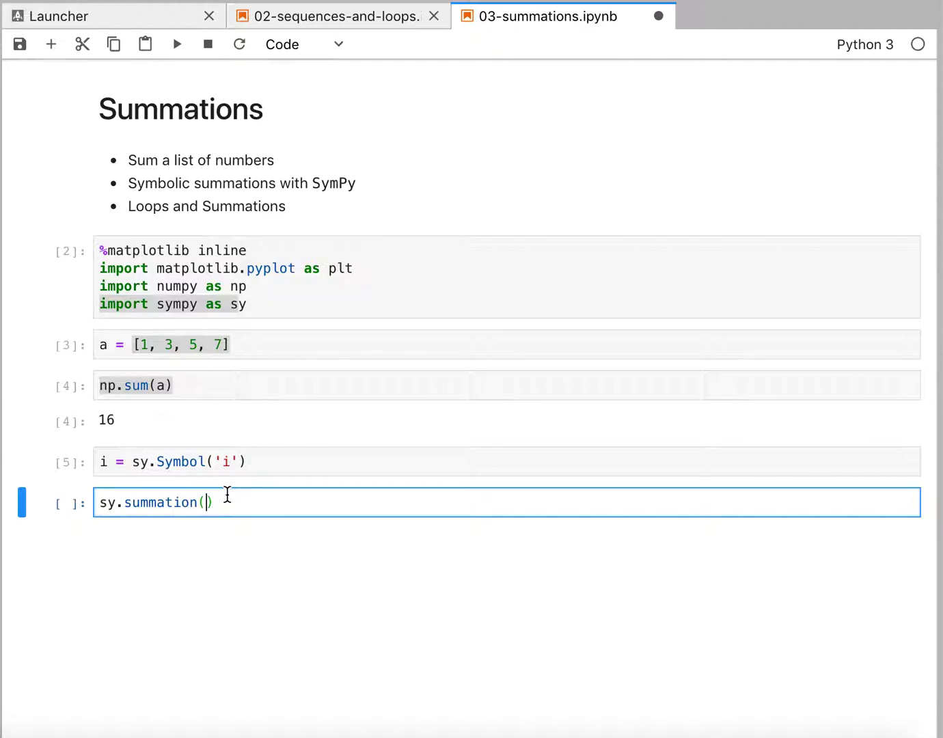
pyautogui.write('2*i')
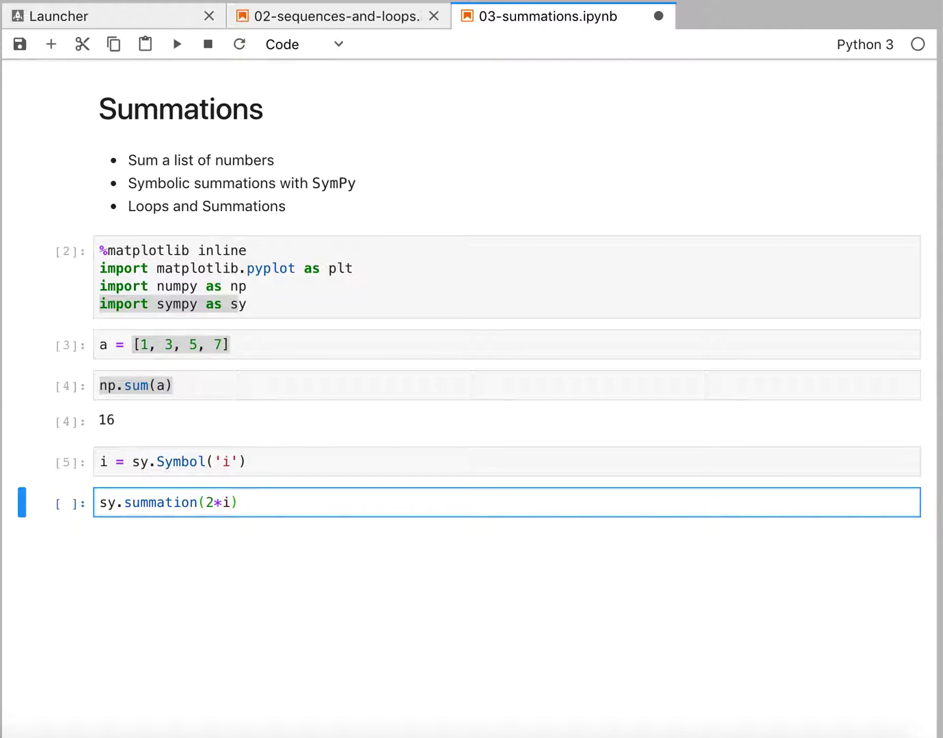
pyautogui.write('+1')
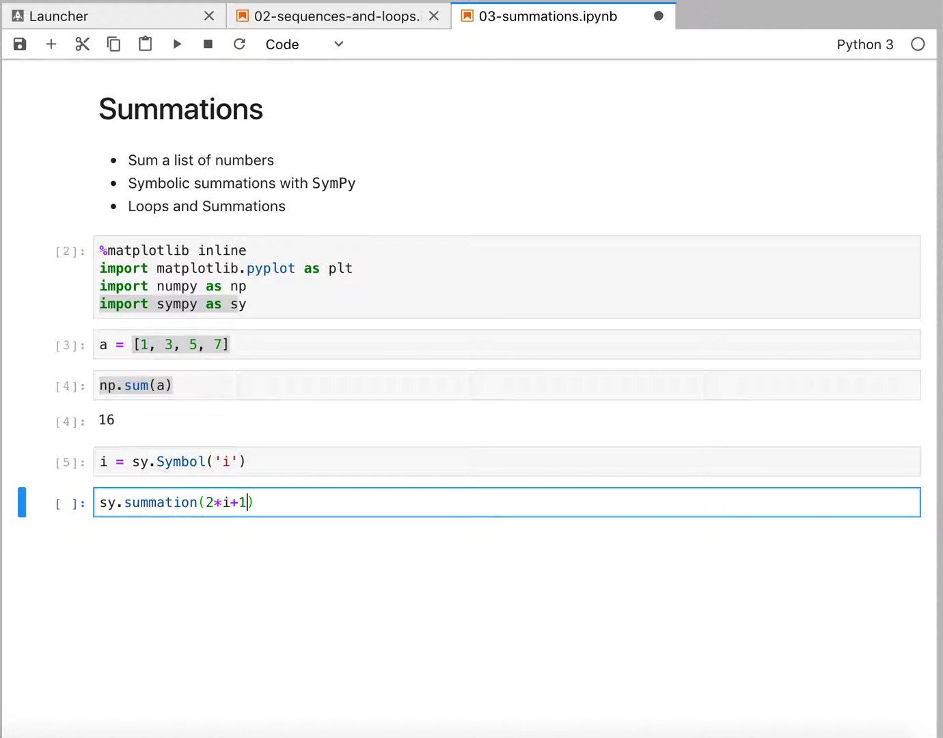
pyautogui.write(', (i)')
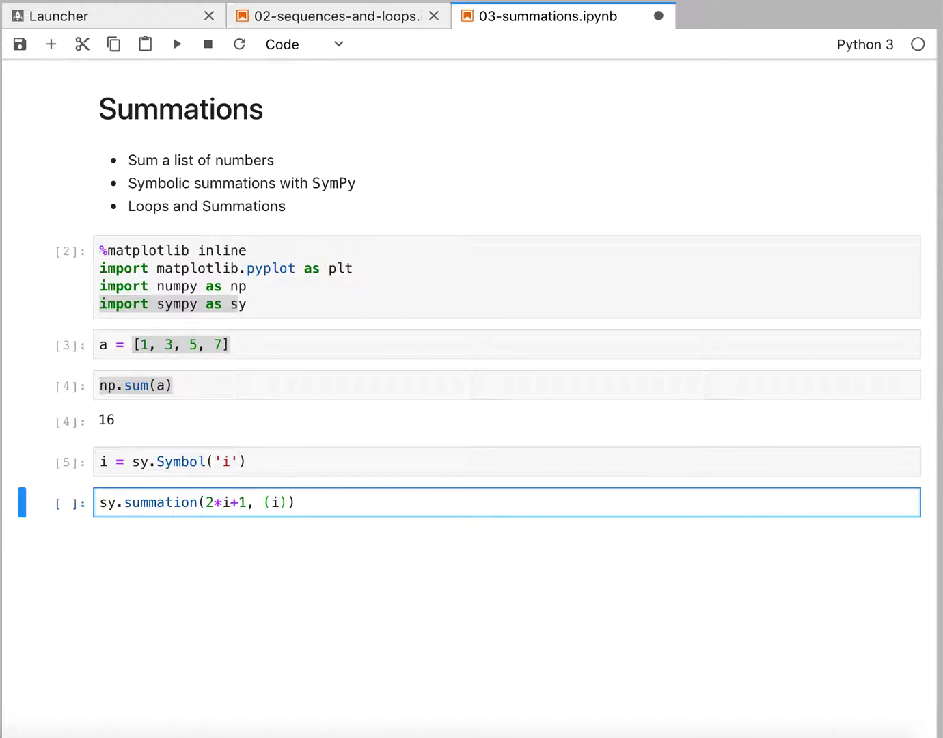
pyautogui.write(',')
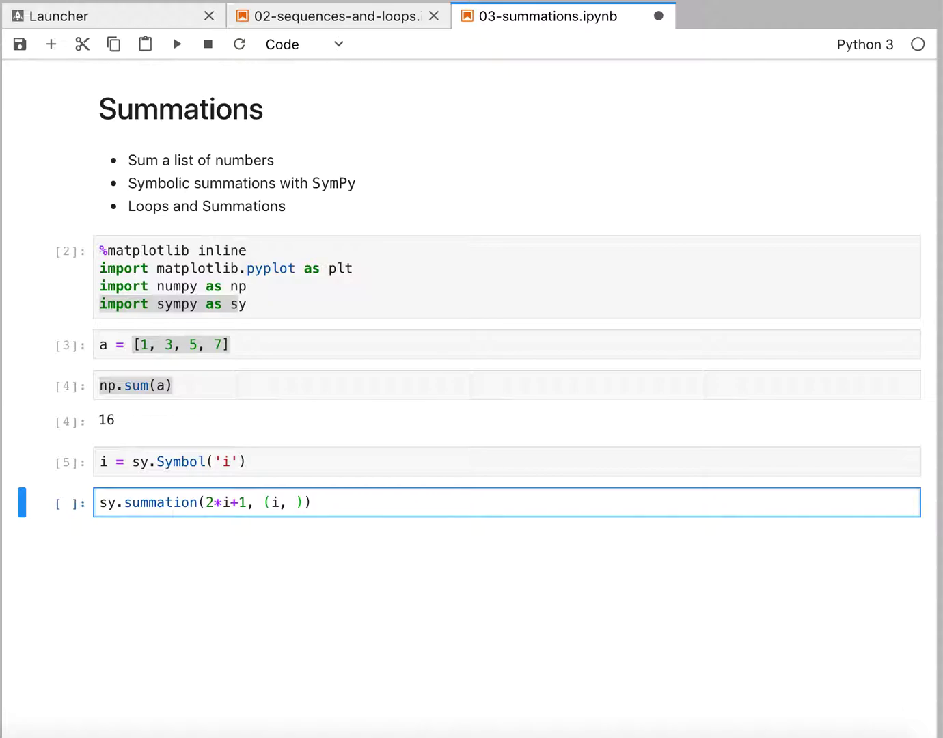
pyautogui.write('0, 3')
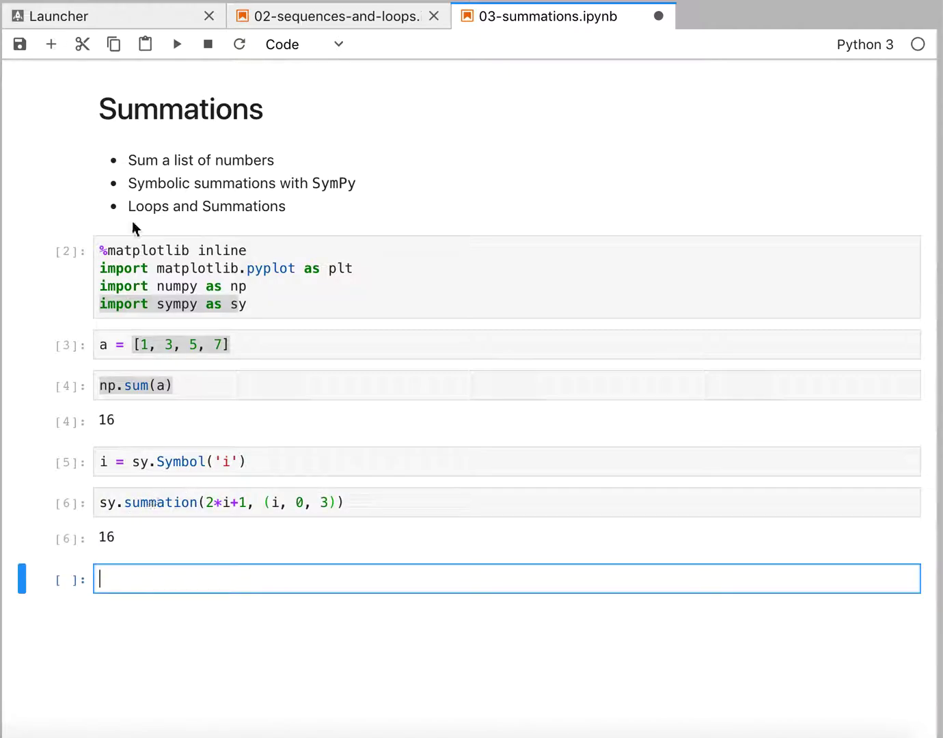
pyautogui.moveTo(137, 580)
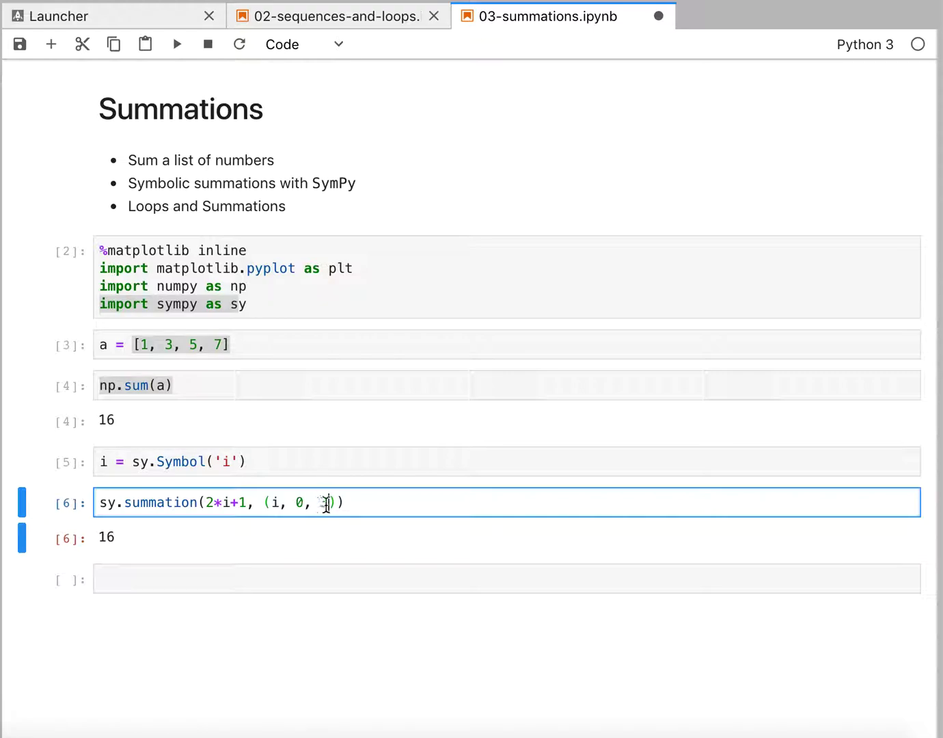
pyautogui.moveTo(322, 504)
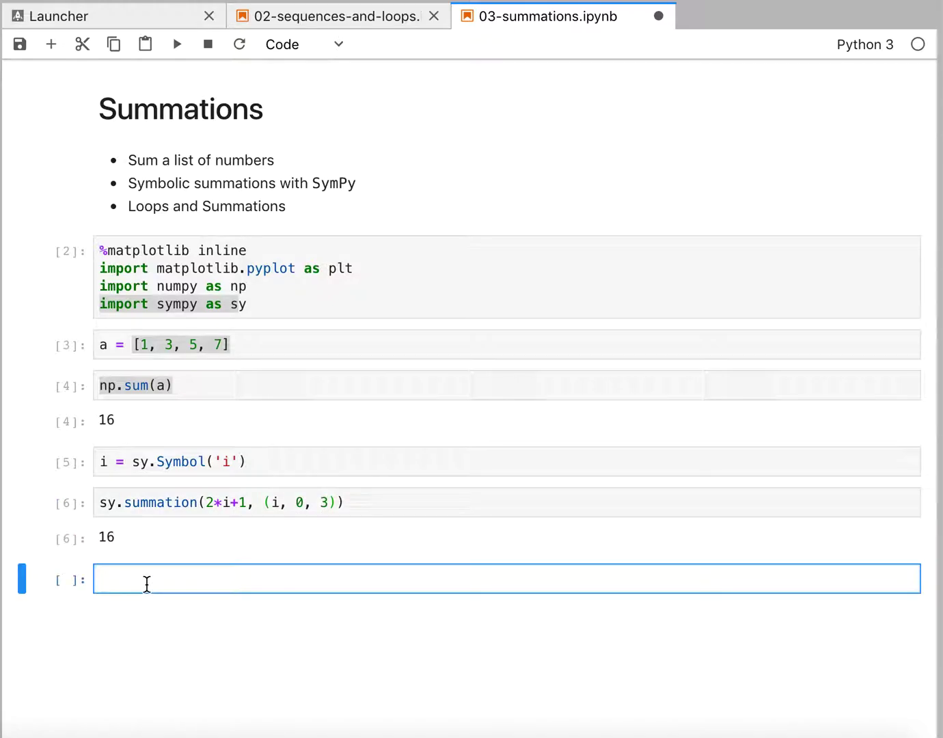
# Step: Define symbol n and sum 2*i+1 from 0 to n, giving n**2 + 2*n + 1
pyautogui.write('n =')
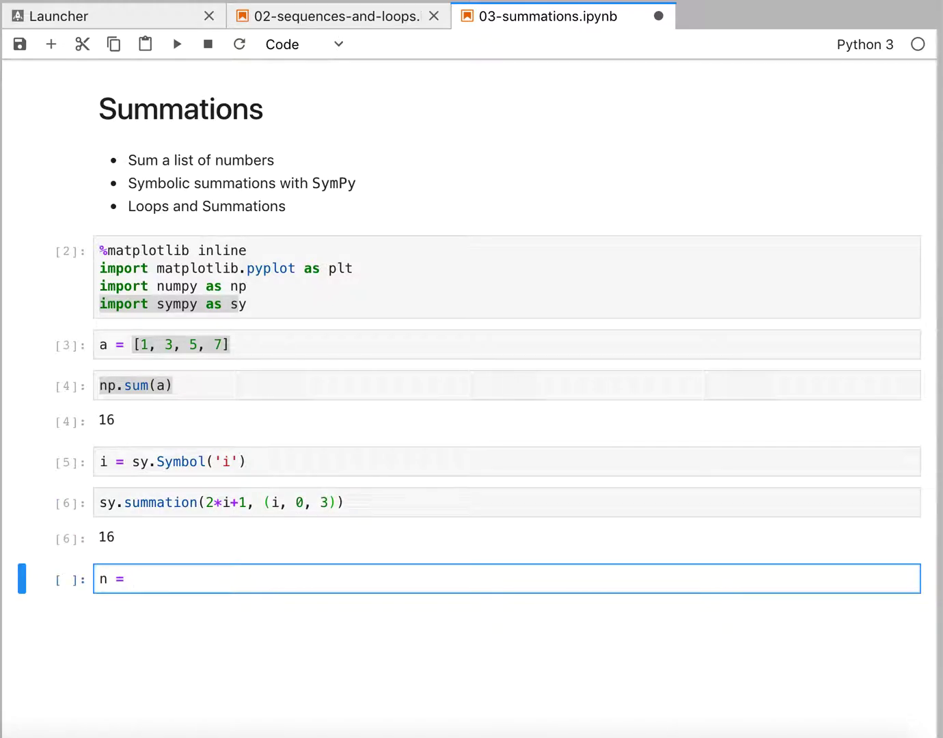
pyautogui.write("sy.Symbol('n")
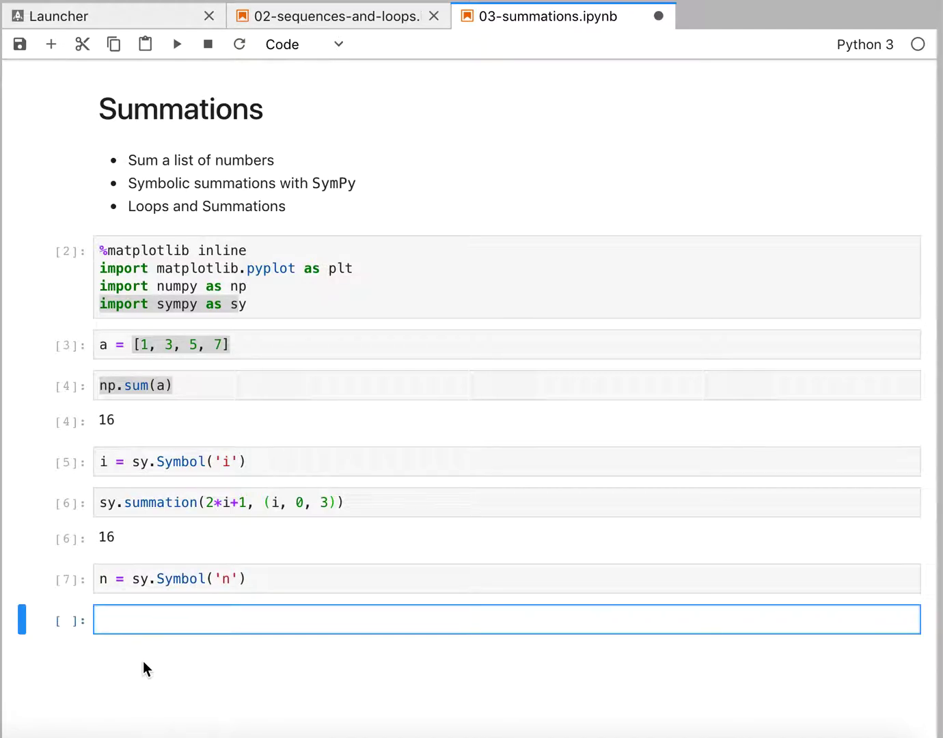
pyautogui.click(205, 502)
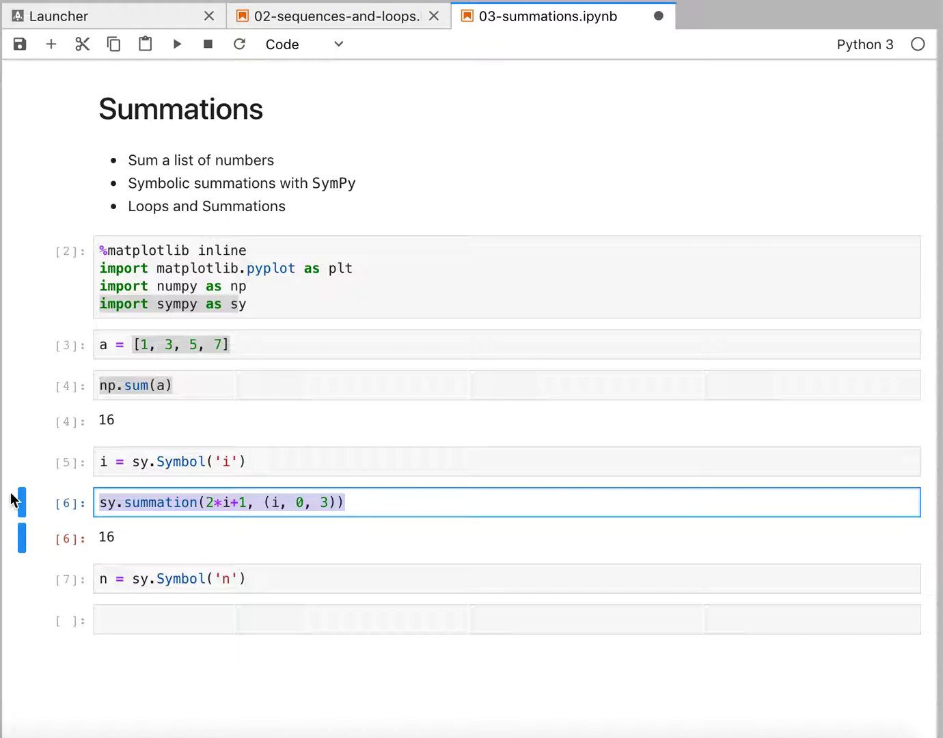
pyautogui.write('sy.summation(2*i+1, (i, 0, 3))')
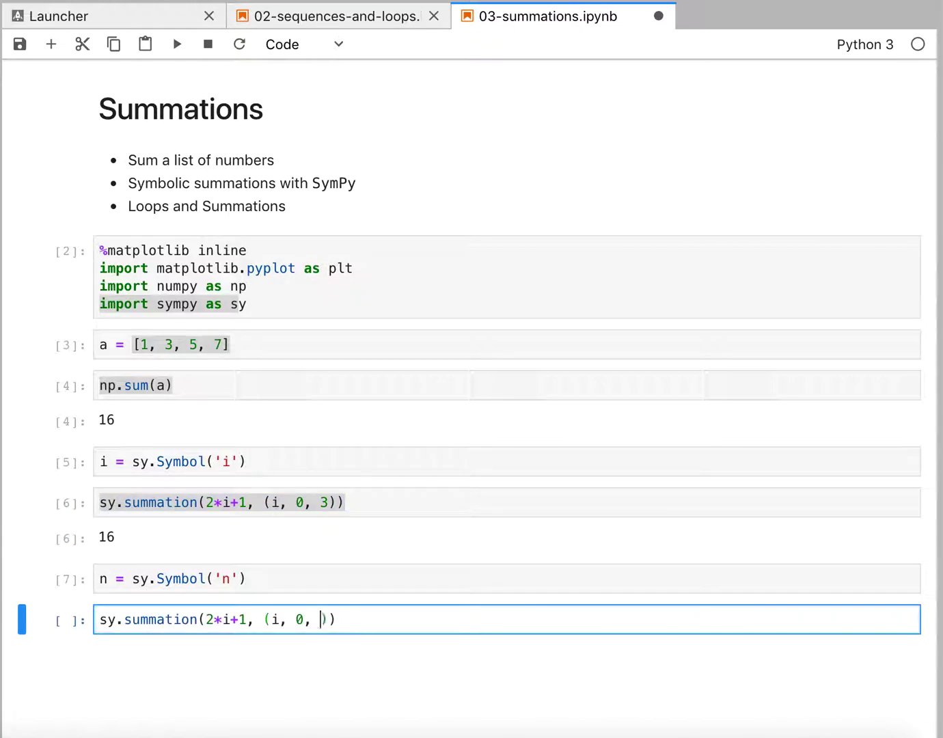
pyautogui.press('Shift+Enter')
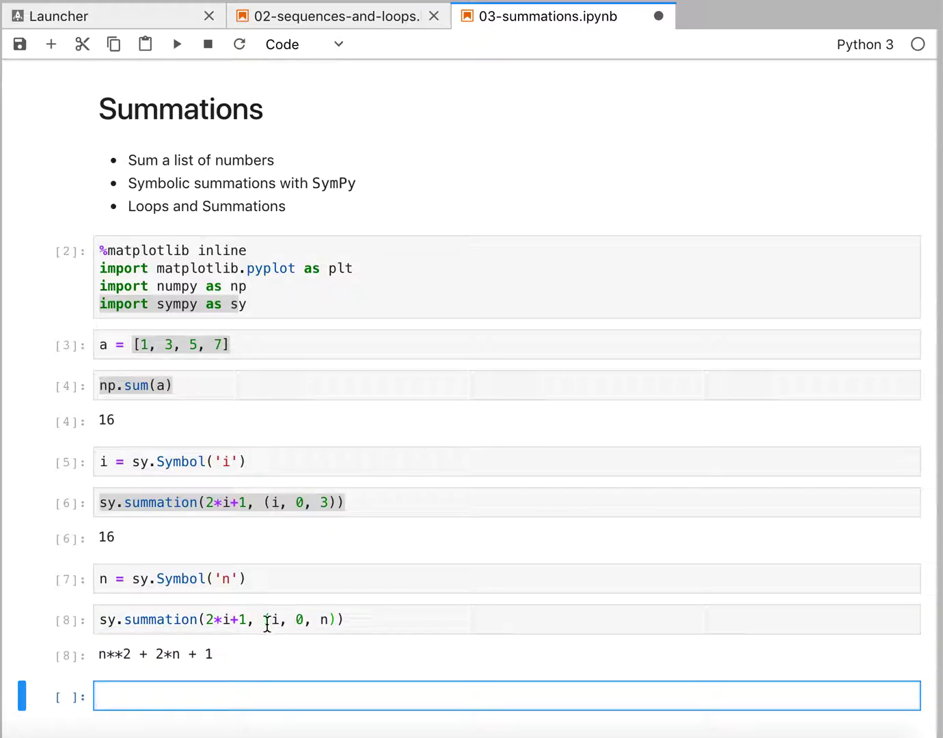
pyautogui.scroll(-3)
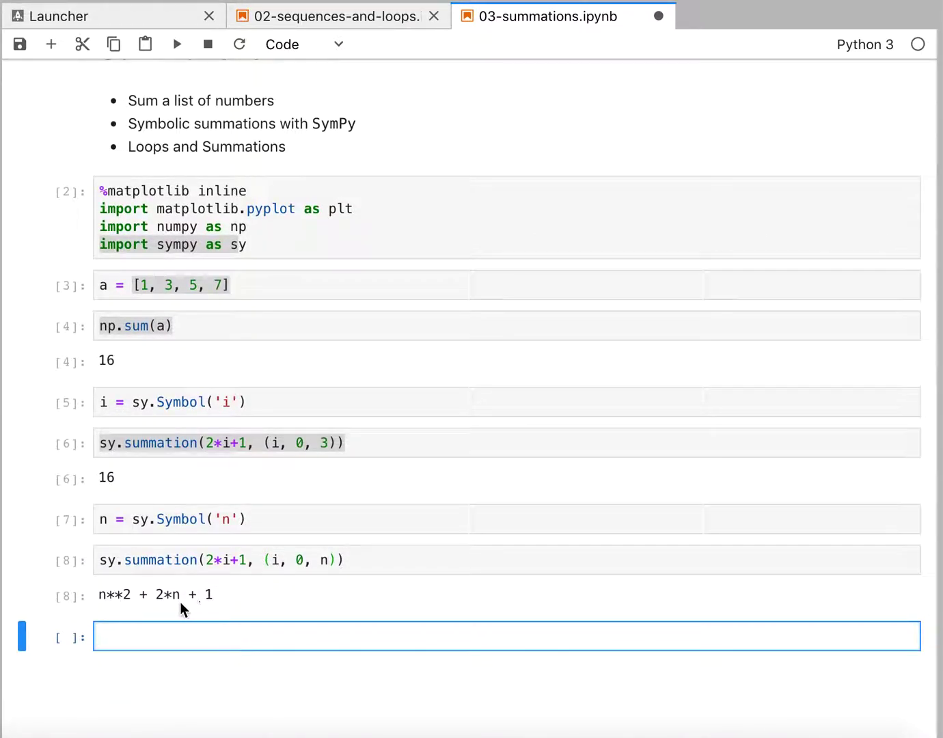
pyautogui.click(356, 560)
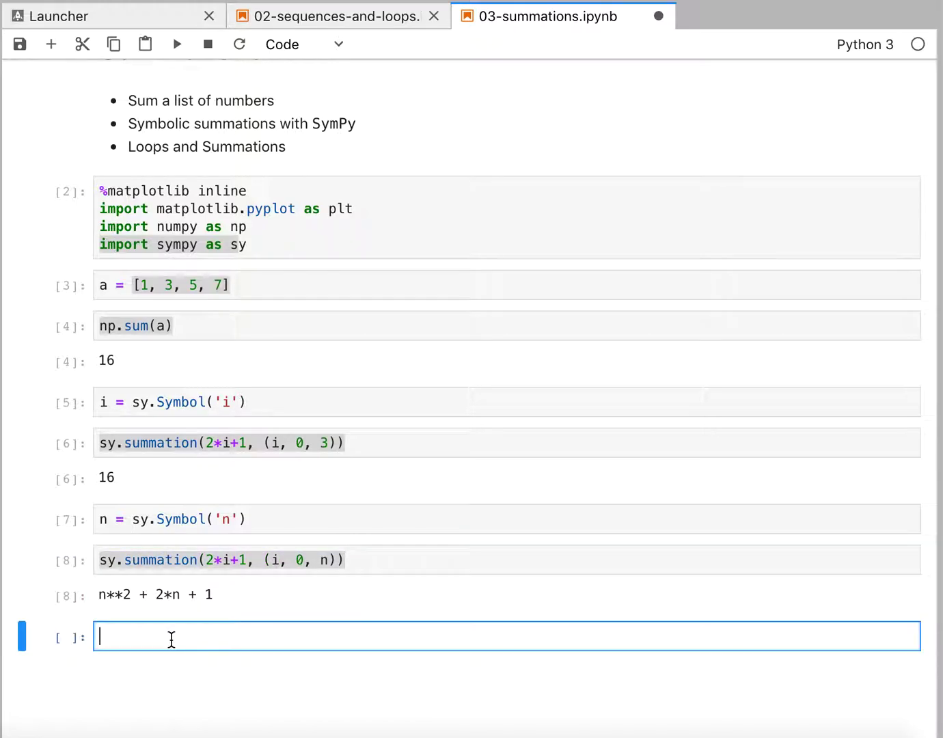
# Step: Wrap the sum from 0 to n in sy.pprint to display n² + 2·n + 1
pyautogui.write('sy.pprint(sy.summation(2*i+1, (i, 0, n')
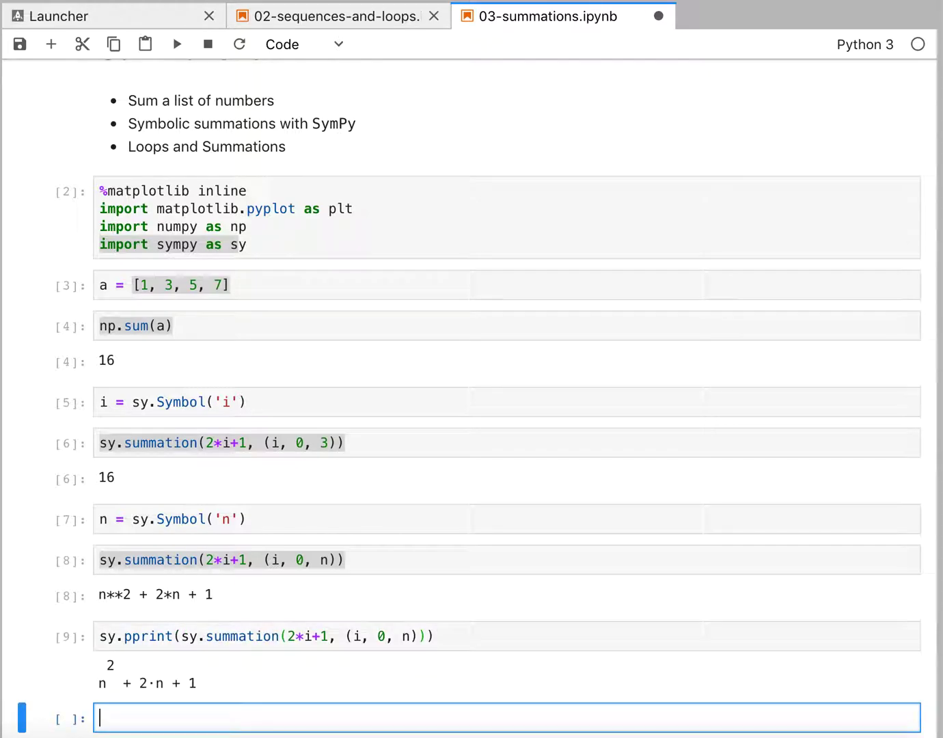
pyautogui.scroll(-3)
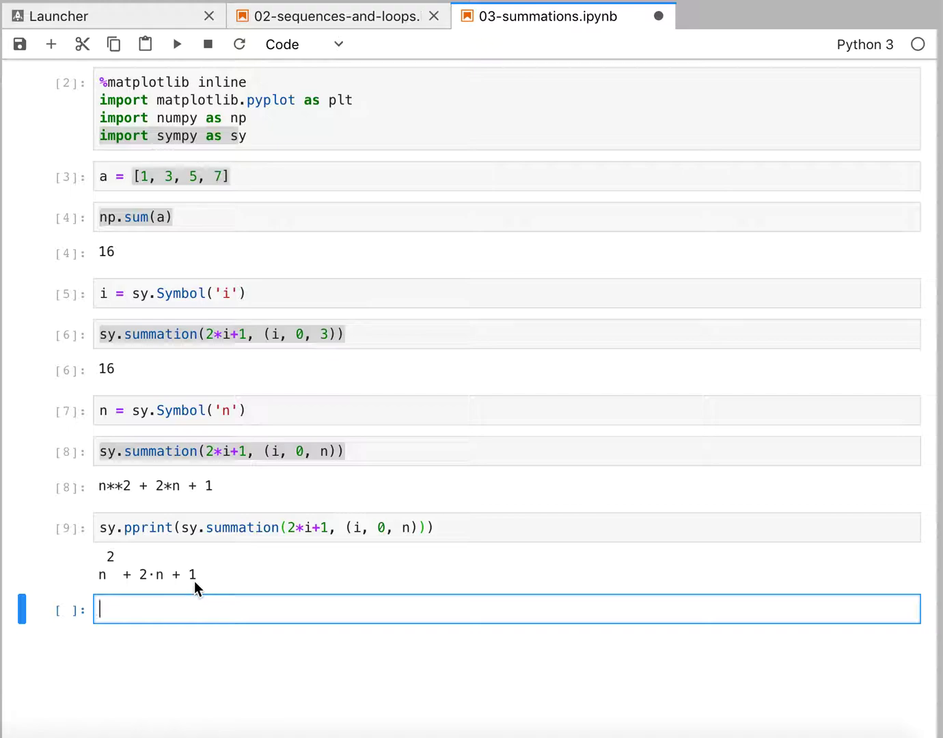
pyautogui.moveTo(190, 600)
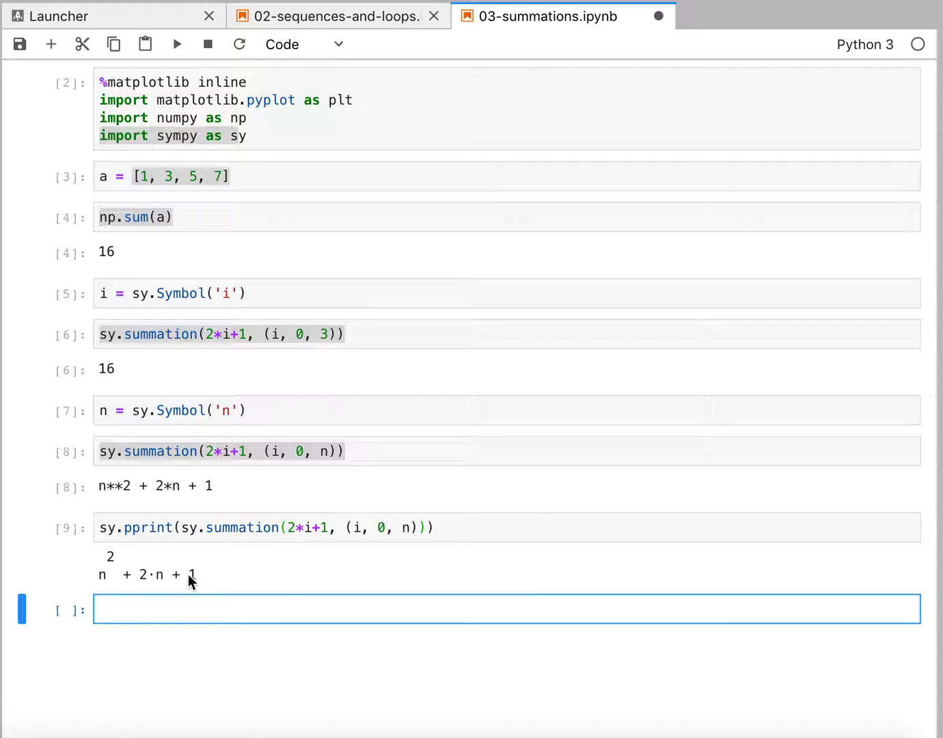
pyautogui.moveTo(96, 588)
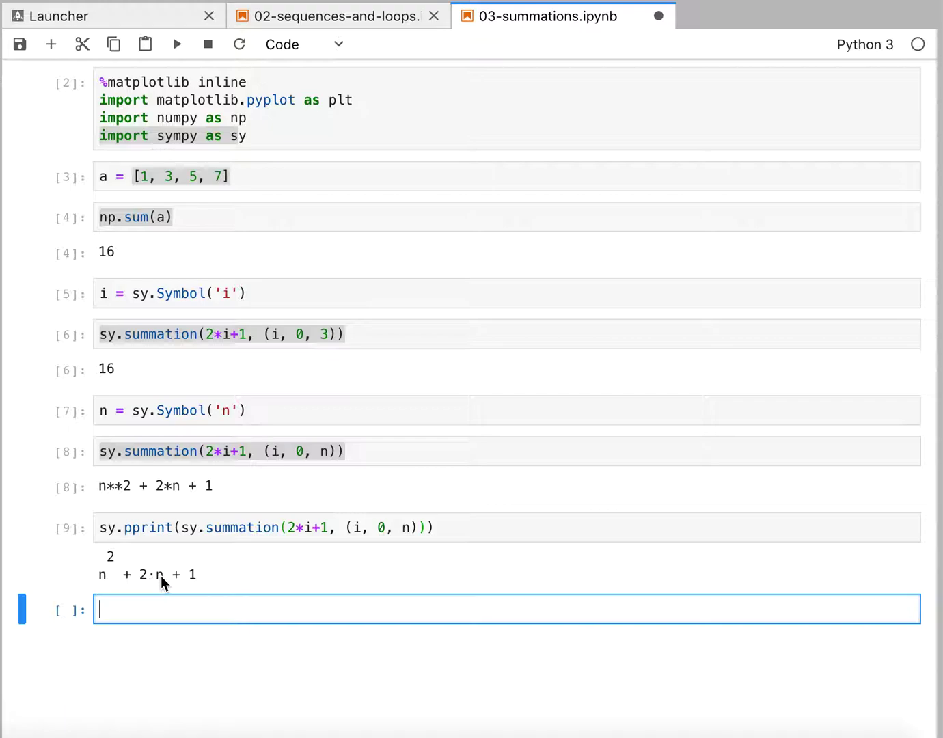
pyautogui.moveTo(209, 586)
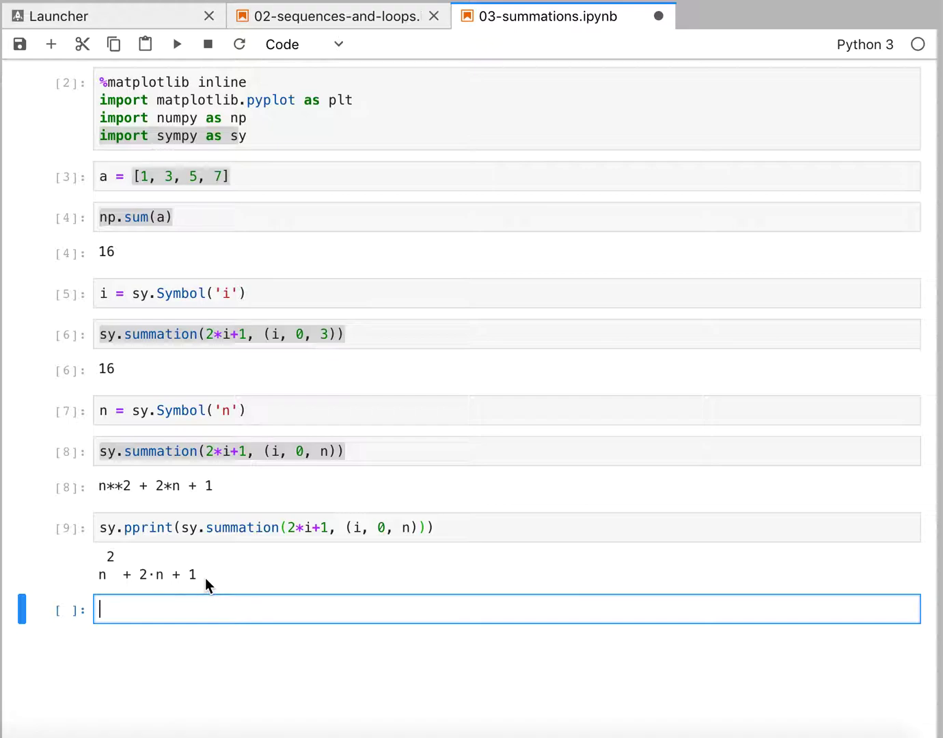
pyautogui.moveTo(294, 564)
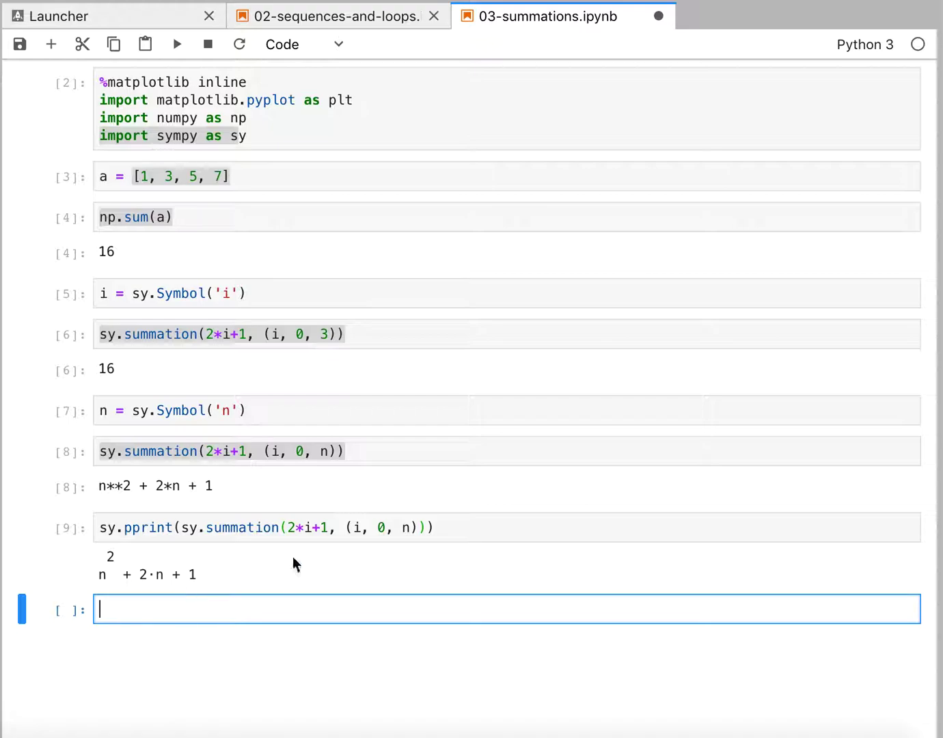
pyautogui.moveTo(449, 528)
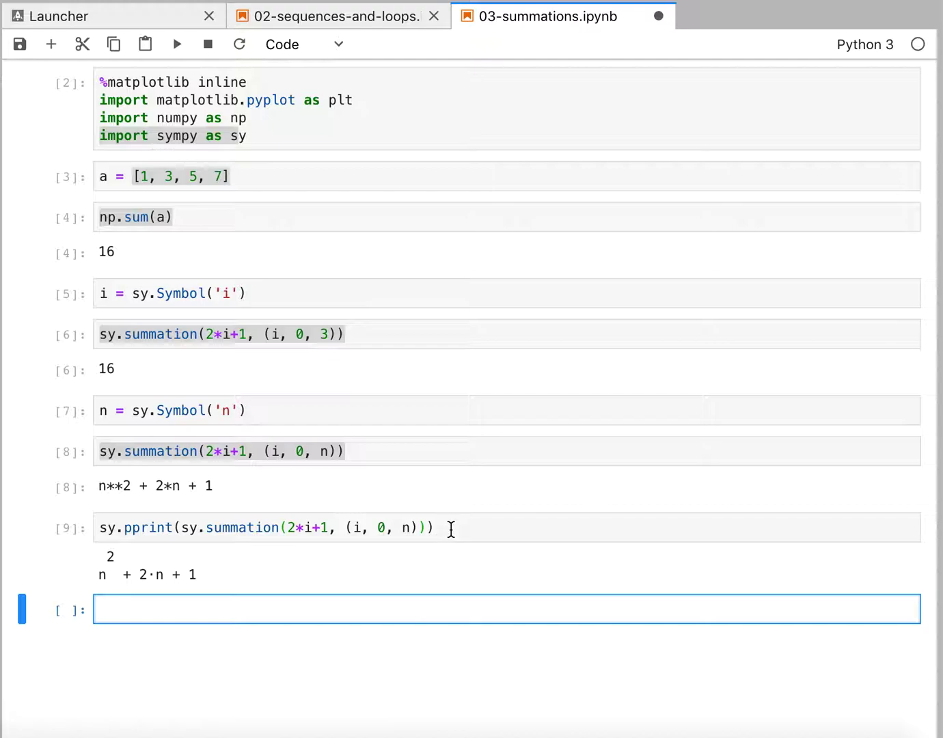
pyautogui.moveTo(408, 528)
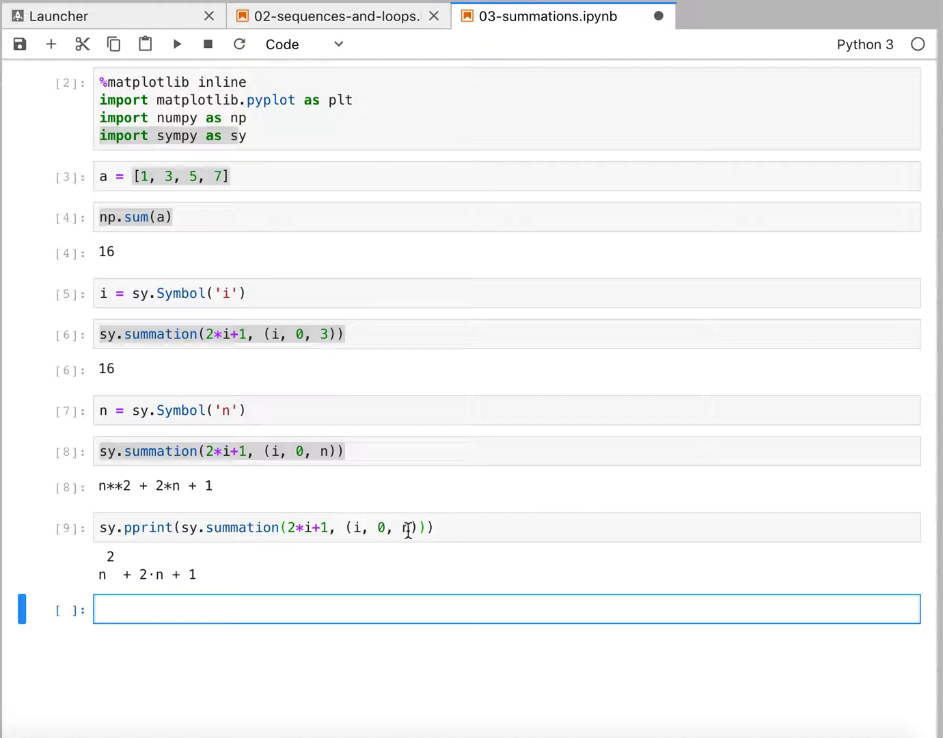
pyautogui.moveTo(83, 550)
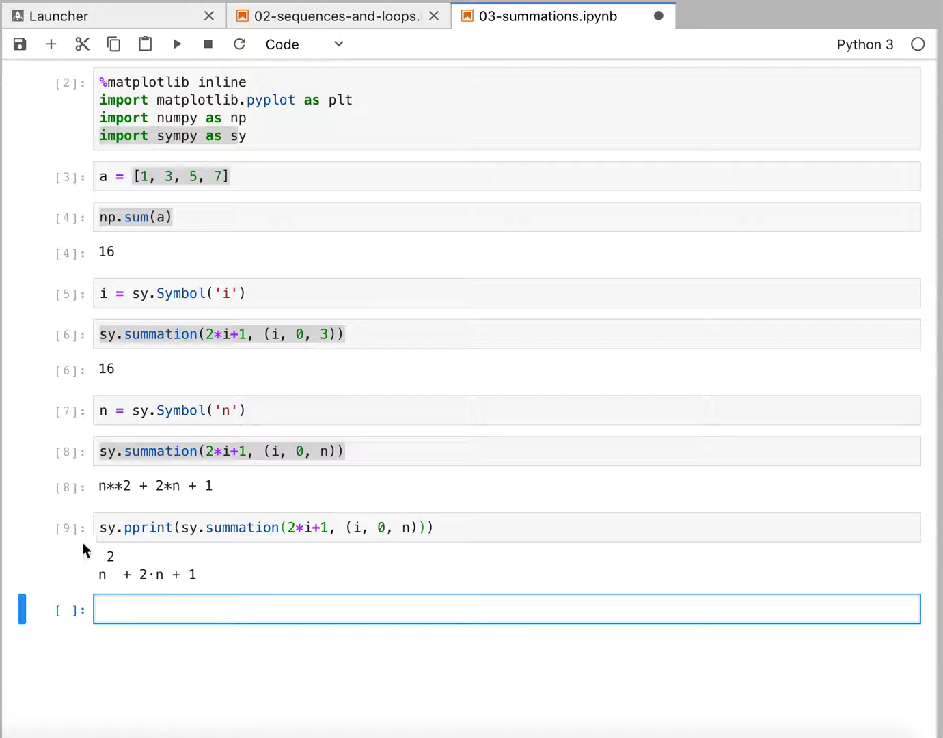
pyautogui.moveTo(307, 532)
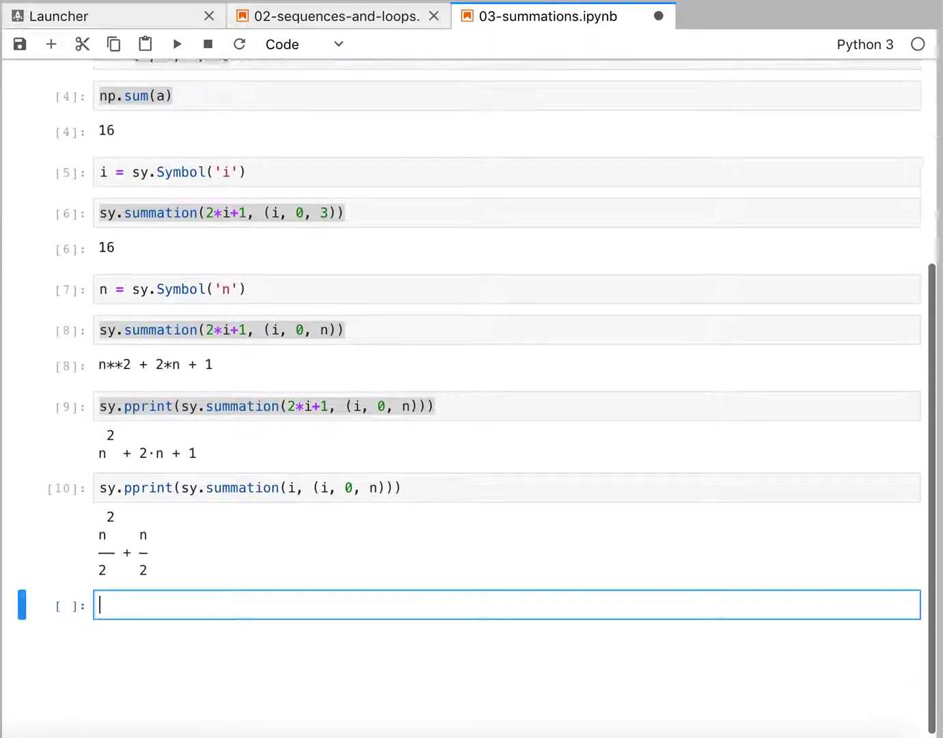
# Step: Pretty-print closed-form sums of i, i**2 and i**3 from 0 to n
pyautogui.write('sy.pprint(sy.summation(2*i+1, (i, 0, n)))')
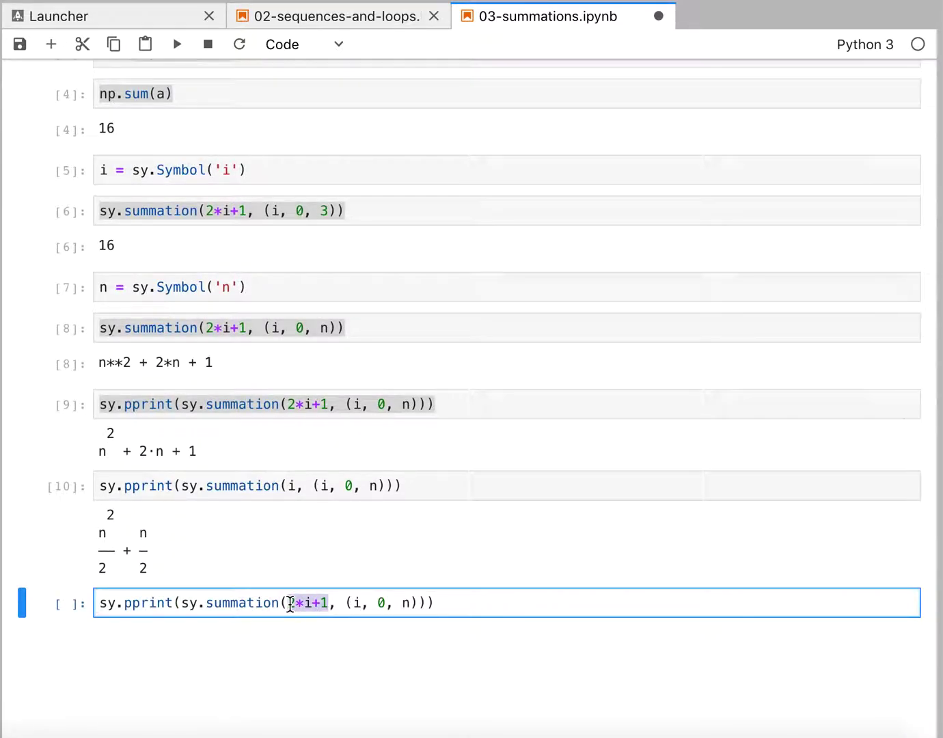
pyautogui.write('i**2')
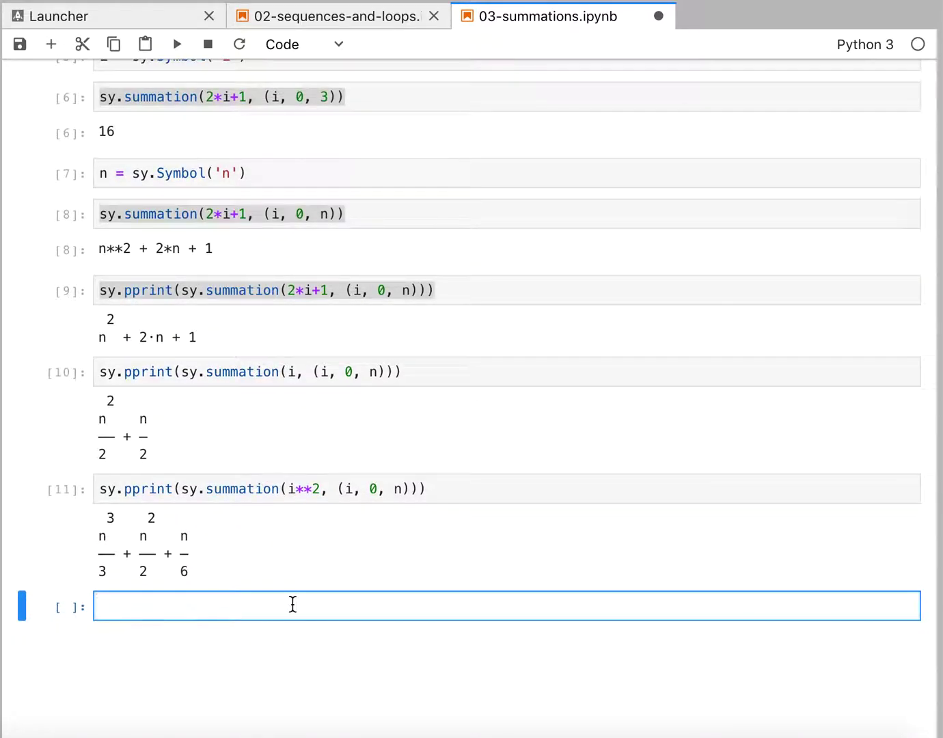
pyautogui.write('sy.pprint(sy.summation(2*i+1, (i, 0, n)))')
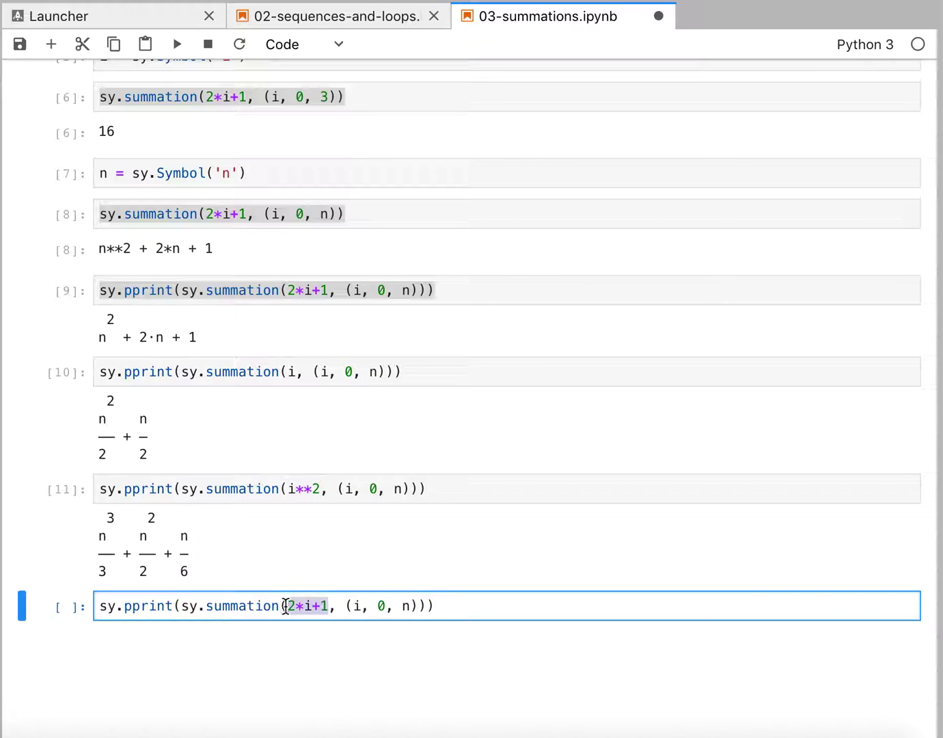
pyautogui.write('i**3')
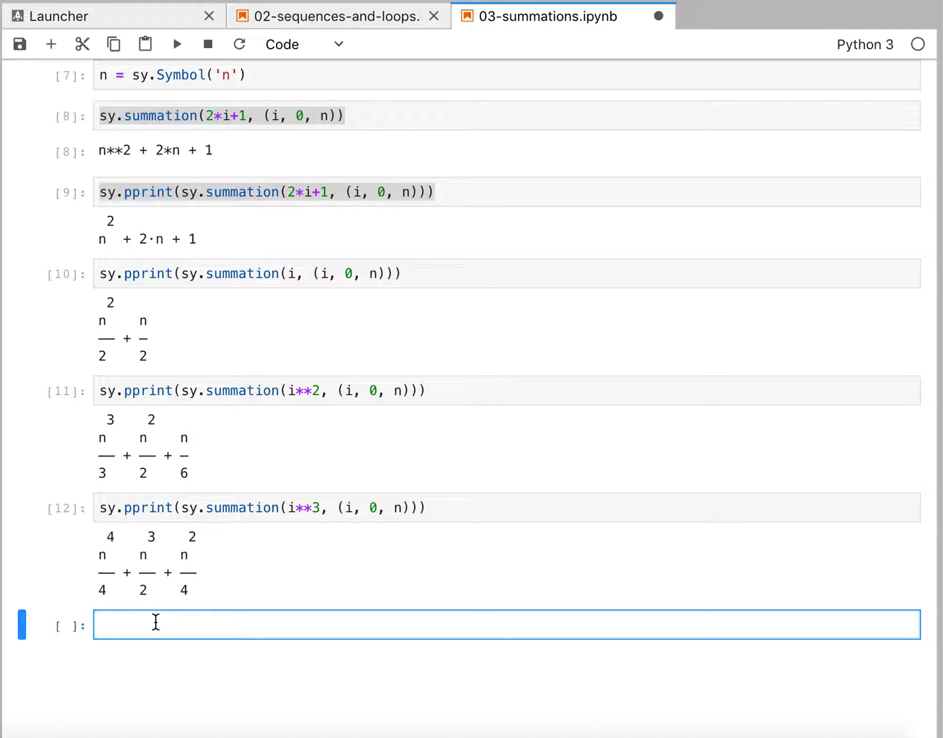
# Step: Loop num over range(9), pretty-printing the closed-form sum of i**num from 0 to n
pyautogui.write('for i in')
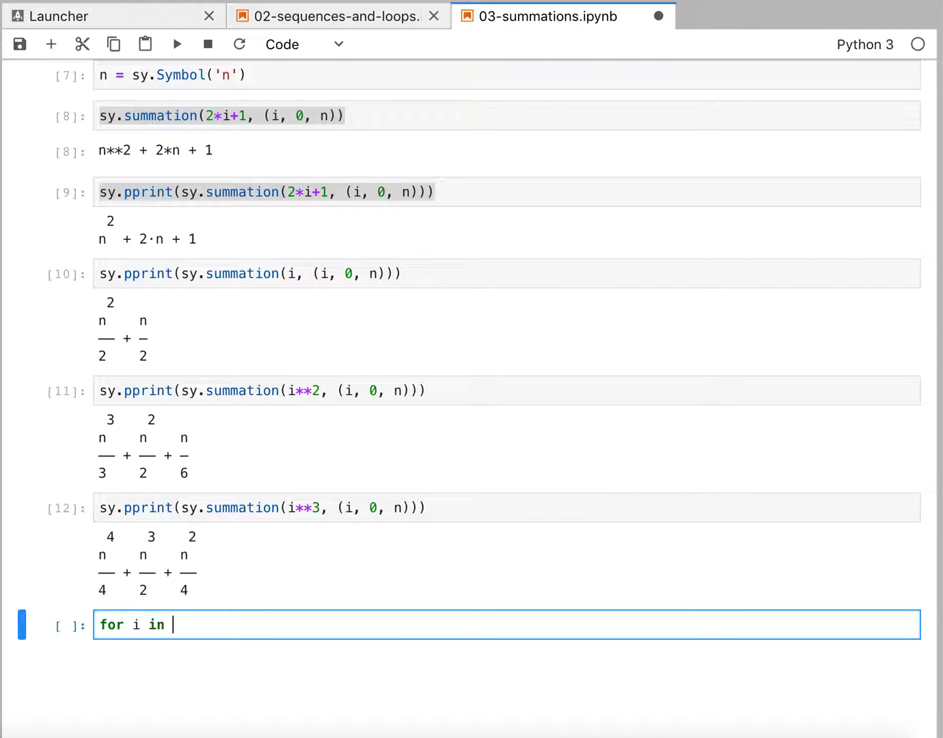
pyautogui.write('range(0')
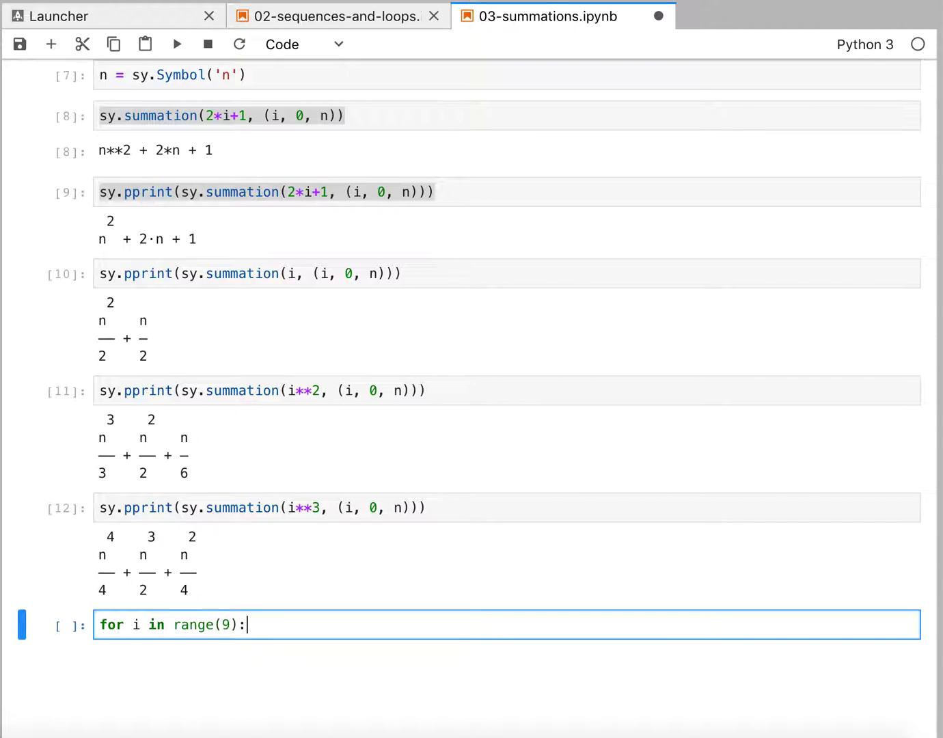
pyautogui.write('sy.pprint(sy.summation(2*i+1, (i, 0, n)))')
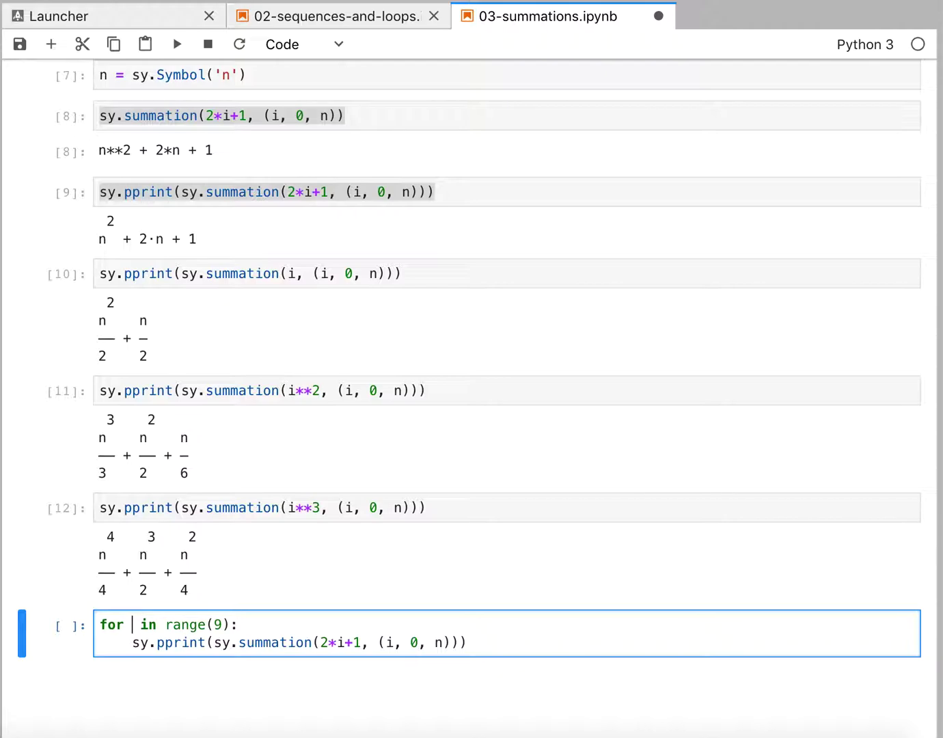
pyautogui.write('num')
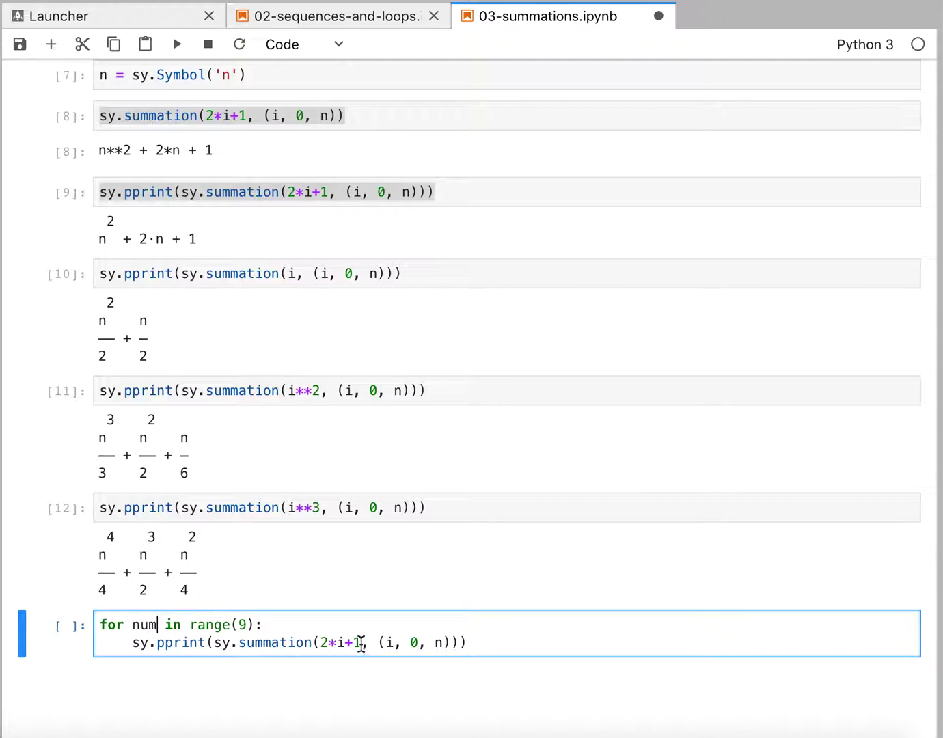
pyautogui.doubleClick(342, 643)
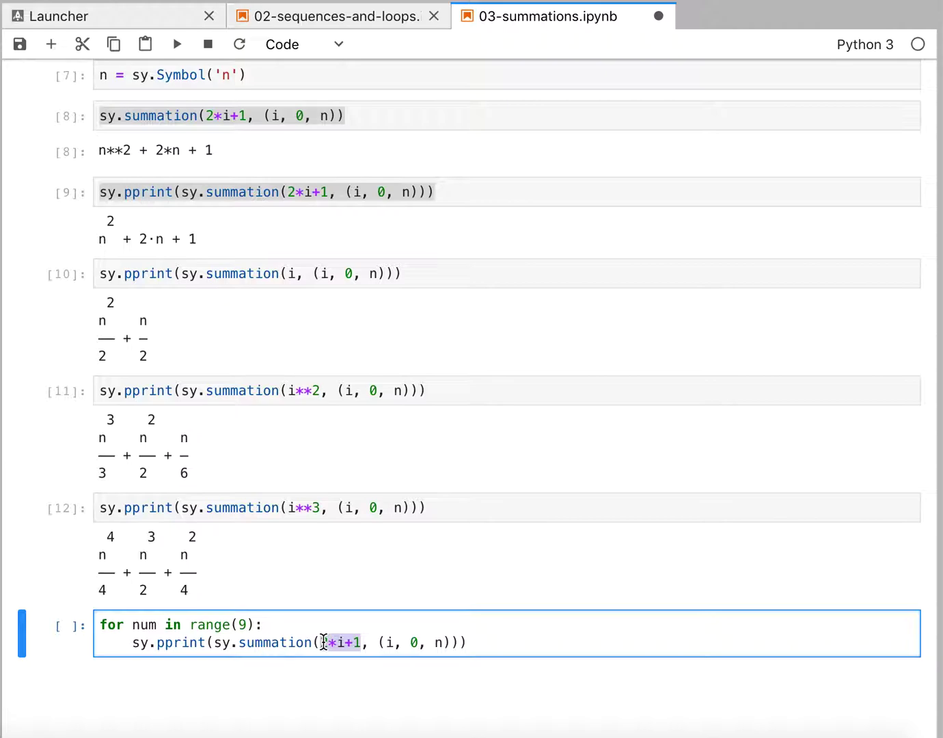
pyautogui.write('i**num')
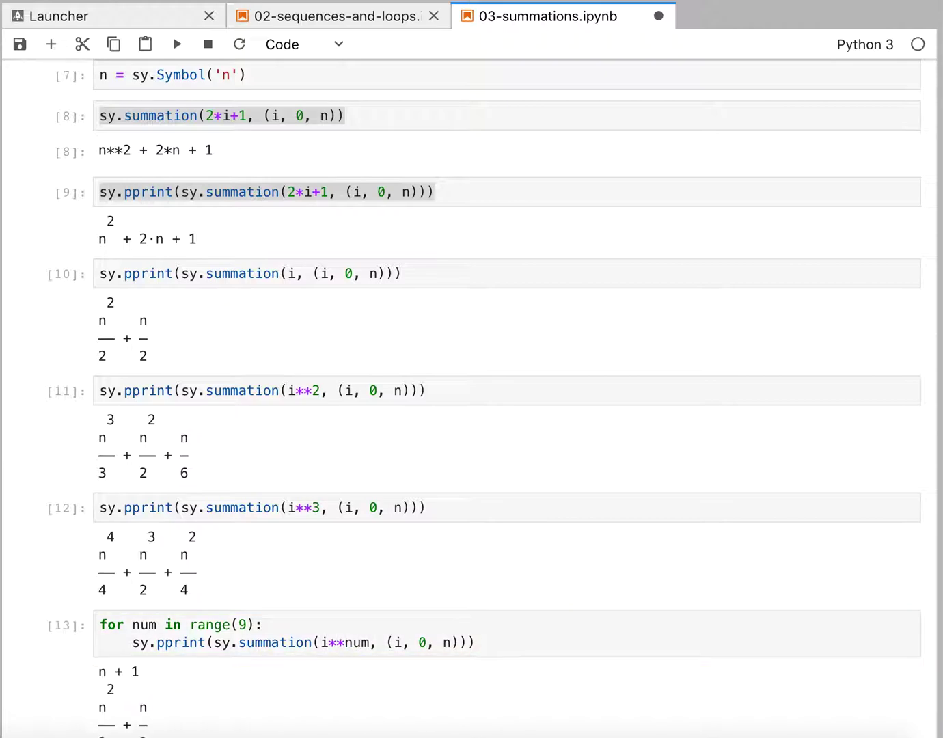
# Step: Scroll the loop output down to the higher-power formulas with n/30 and n/42 terms
pyautogui.scroll(-3)
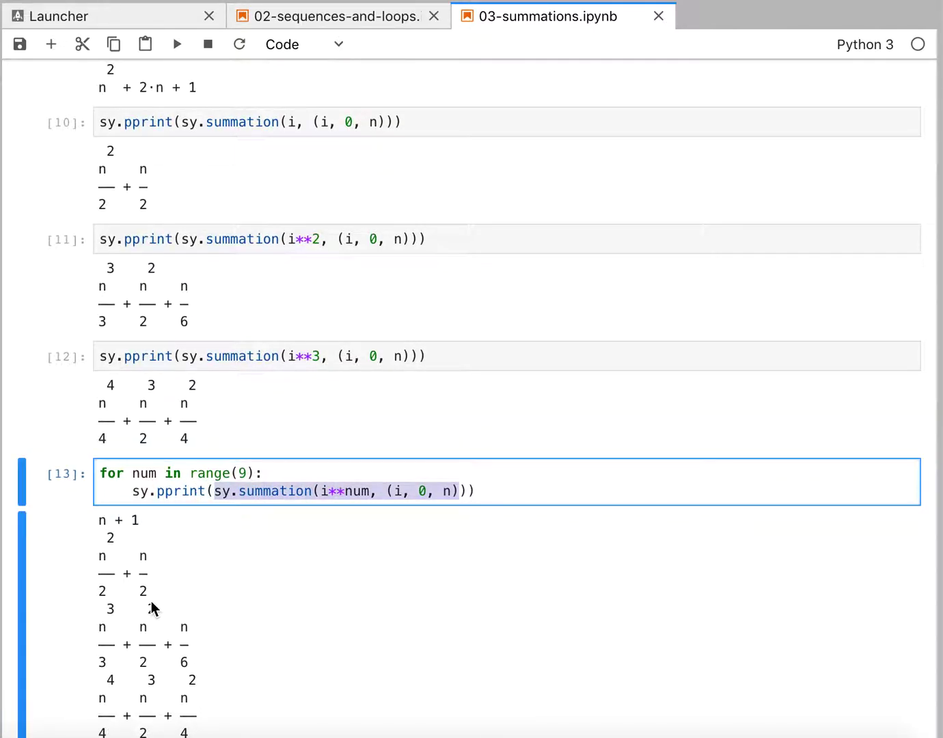
pyautogui.scroll(-3)
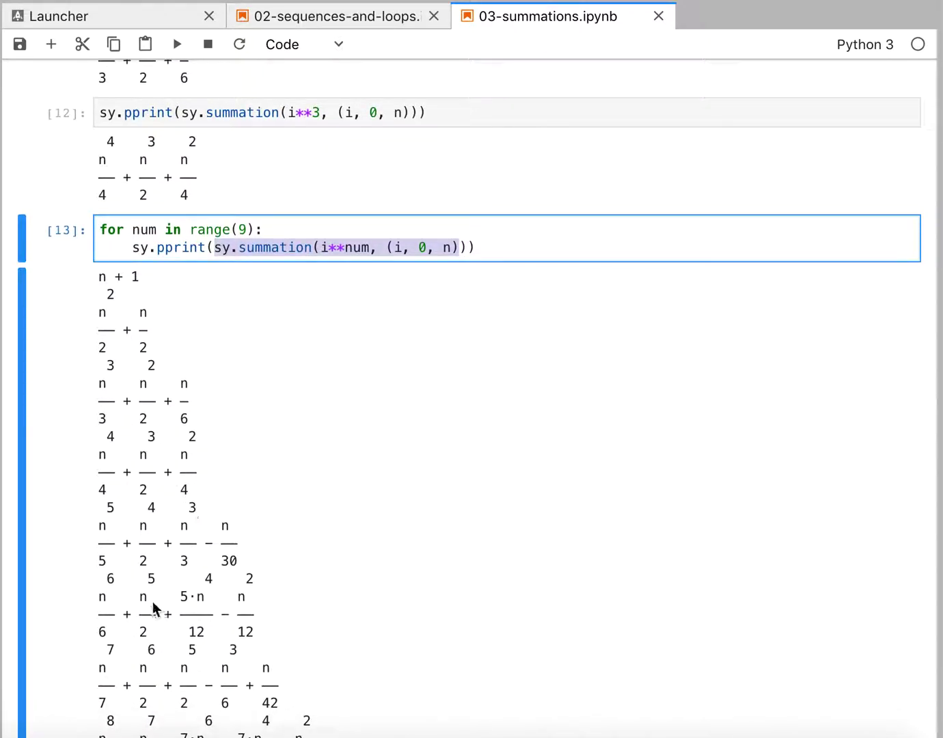